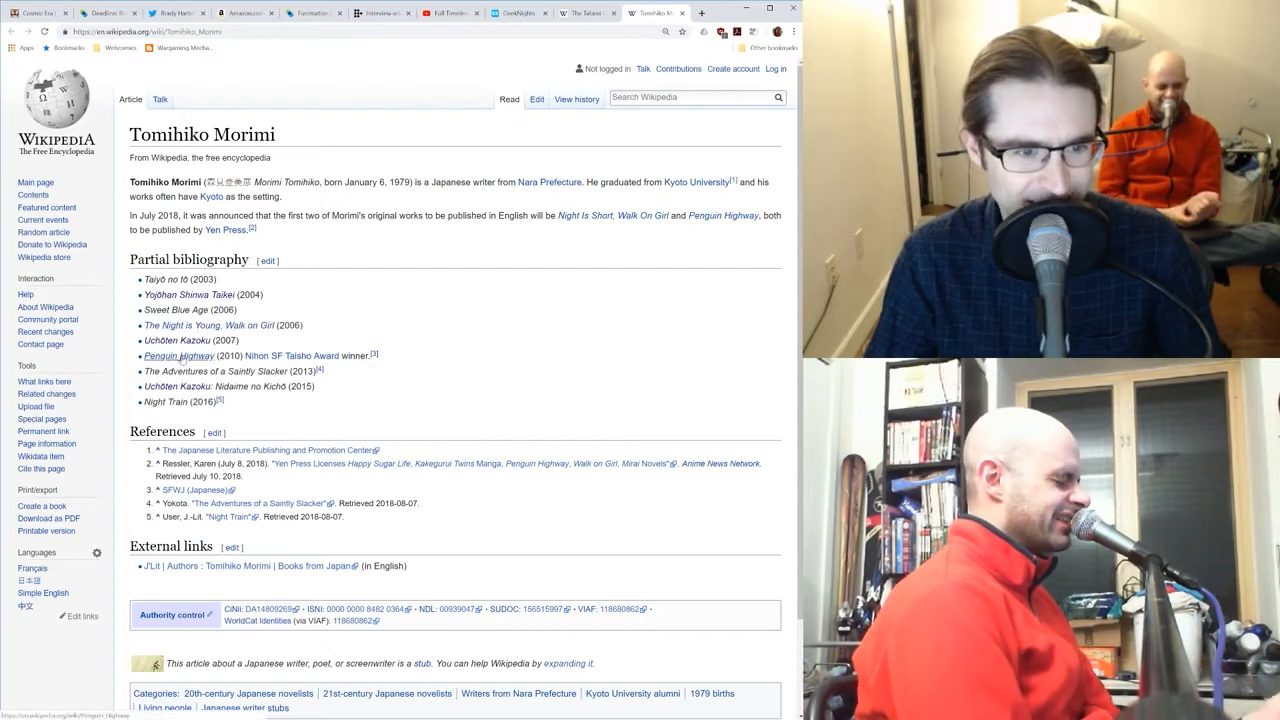
{"action": "mouse_move", "coordinate": [178, 356]}
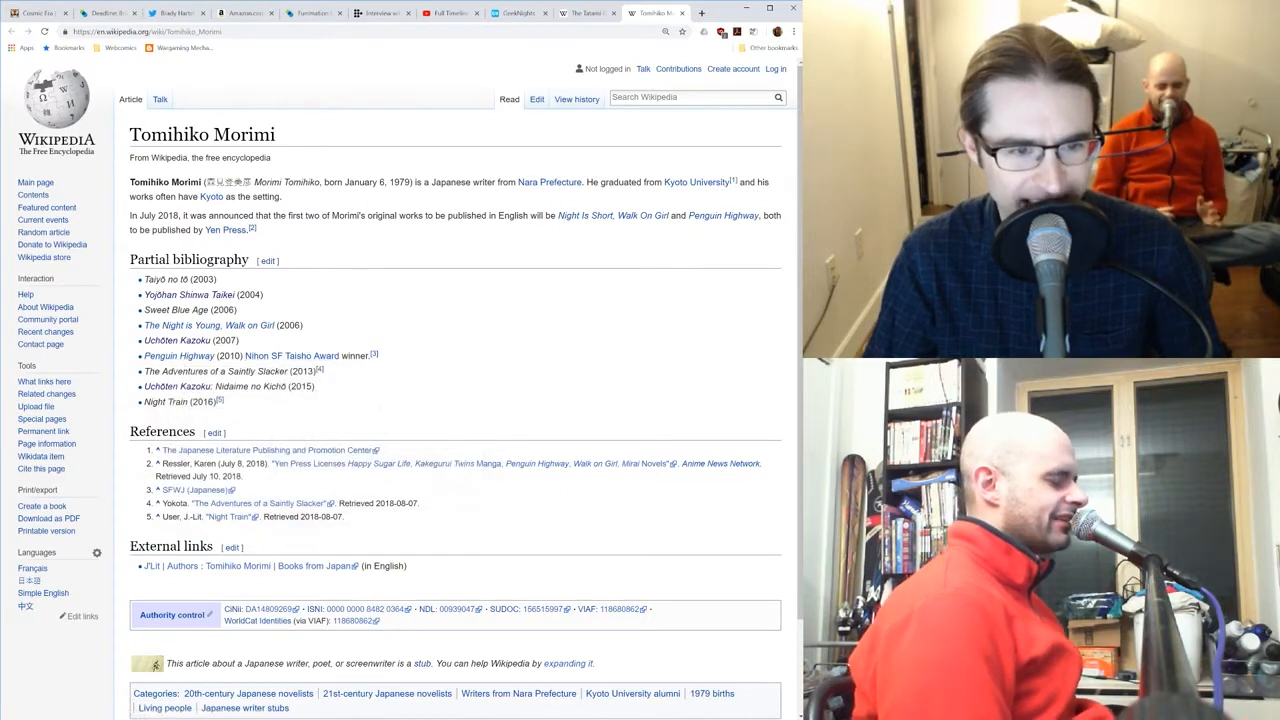
{"action": "mouse_move", "coordinate": [176, 348]}
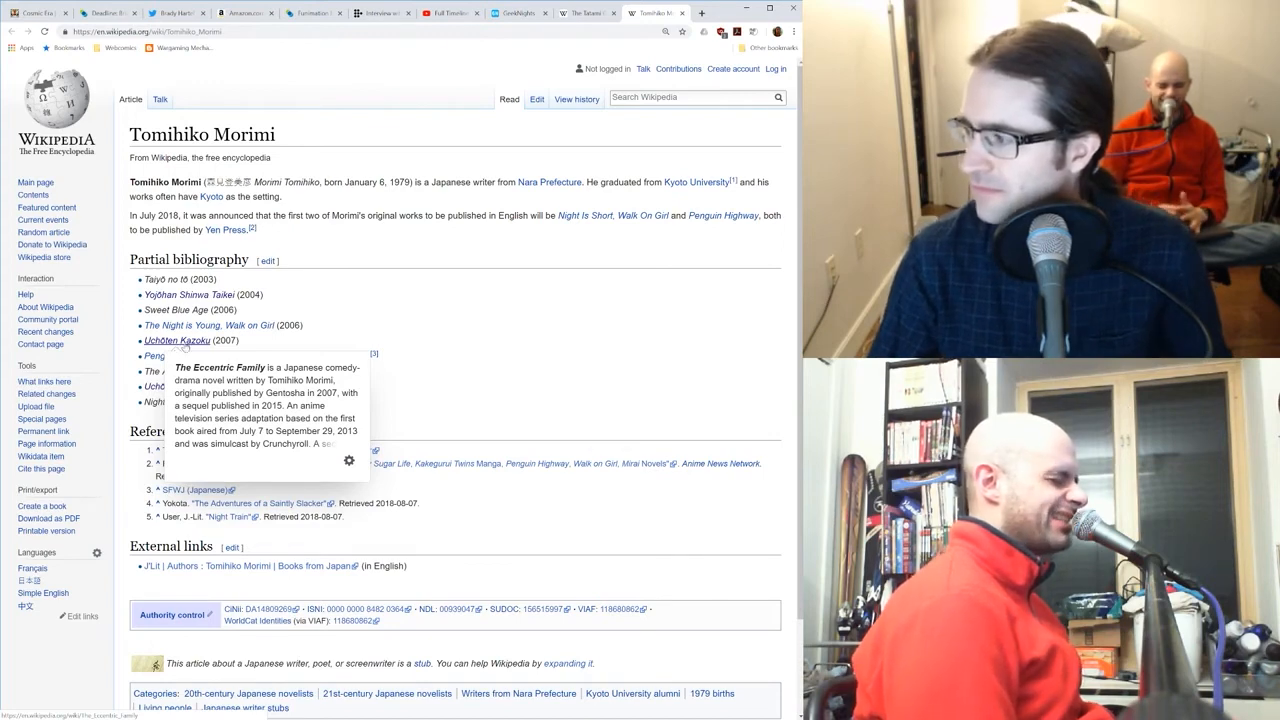
{"action": "mouse_move", "coordinate": [268, 312]}
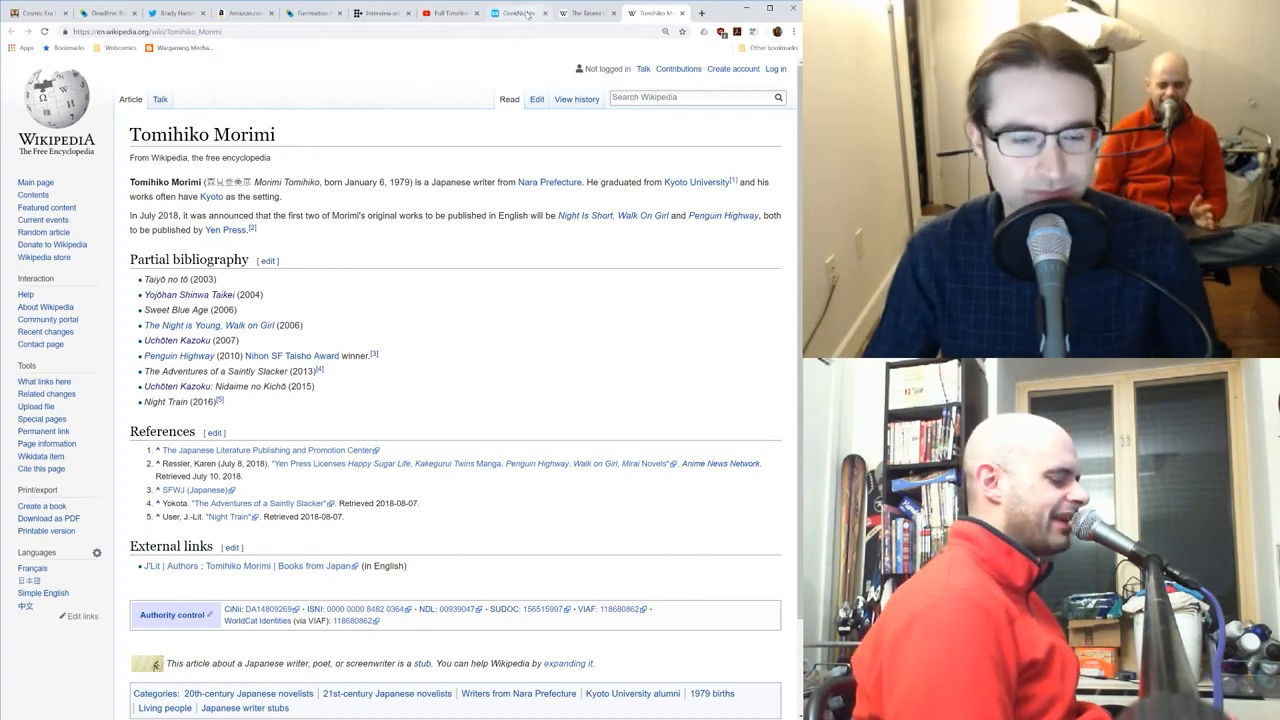
Step: Select the browser tab area above the Tomihiko Morimi article; the article stays open
{"action": "left_click", "coordinate": [584, 12]}
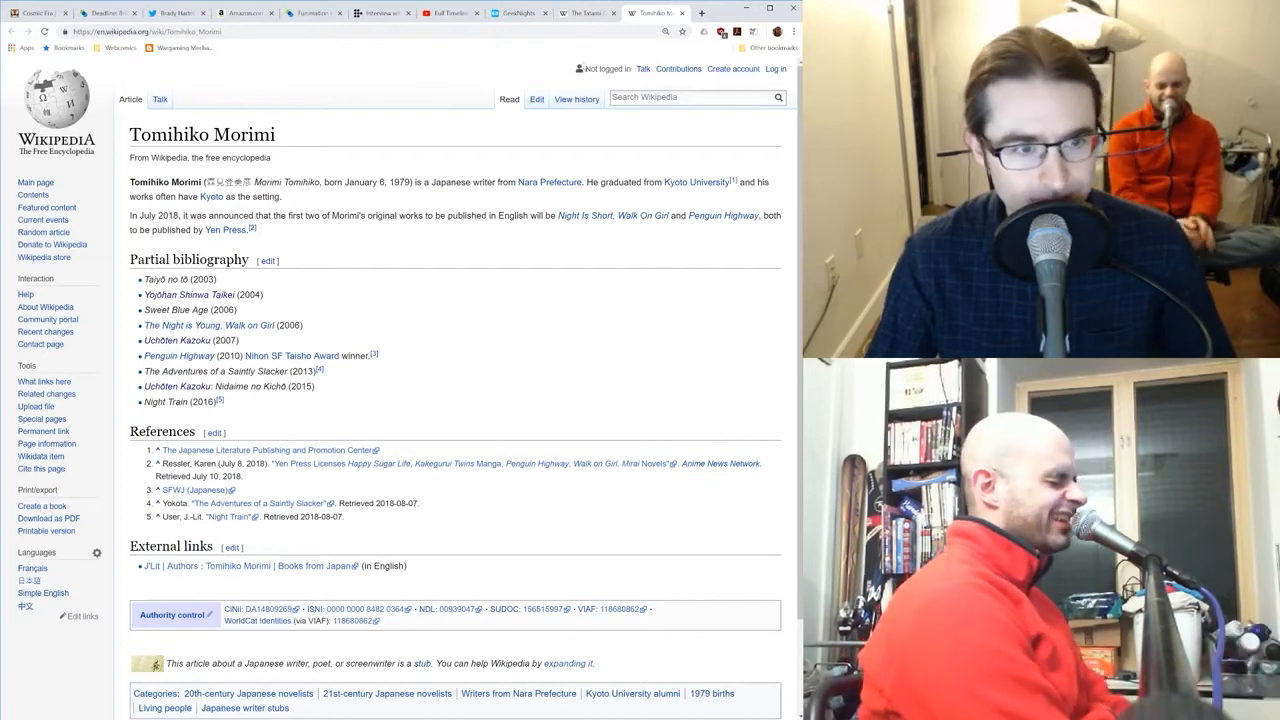
{"action": "mouse_move", "coordinate": [588, 12]}
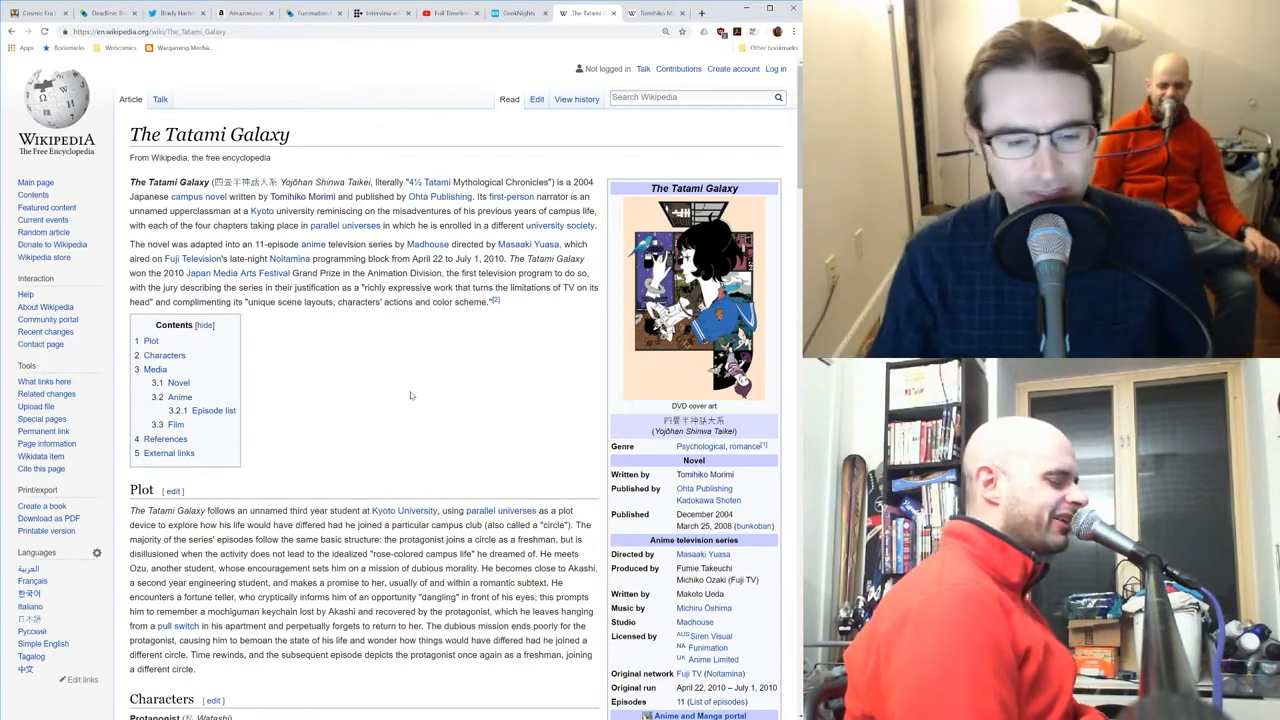
{"action": "mouse_move", "coordinate": [508, 380]}
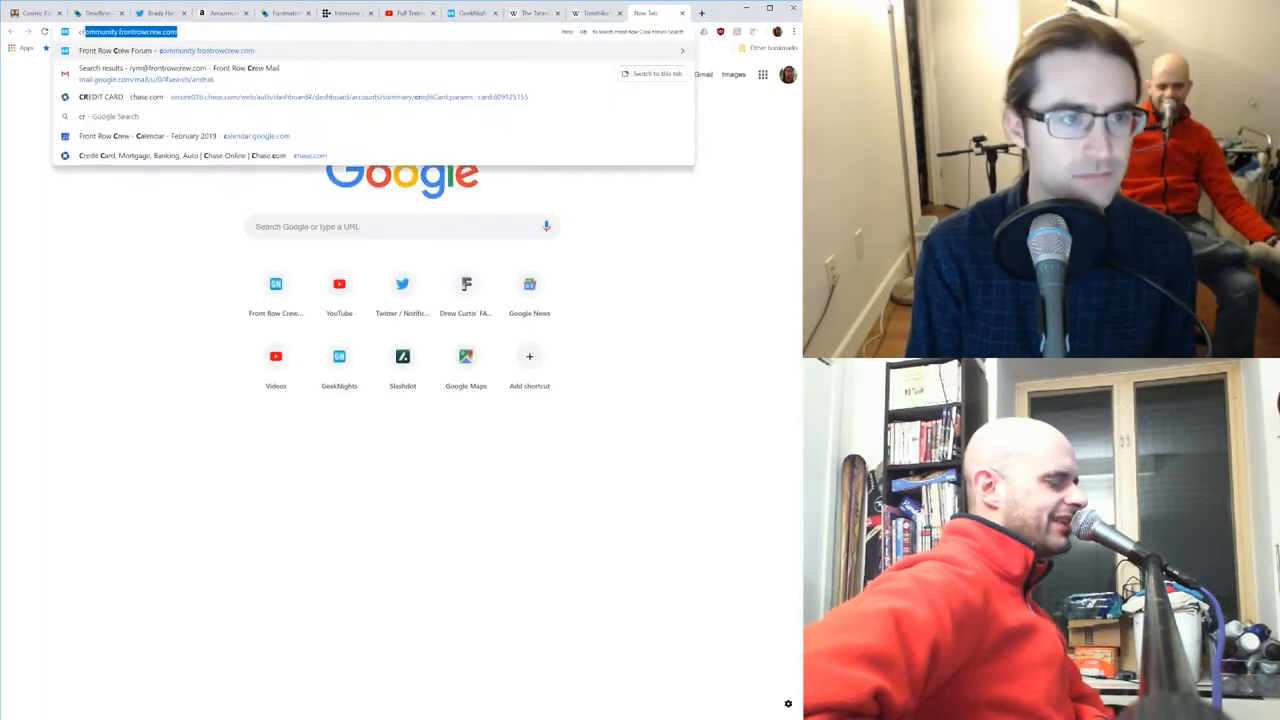
Step: Search Google for 'crunchyroll tatami galaxy' and land on the show's Crunchyroll page
{"action": "type", "text": "crunchyroll t"}
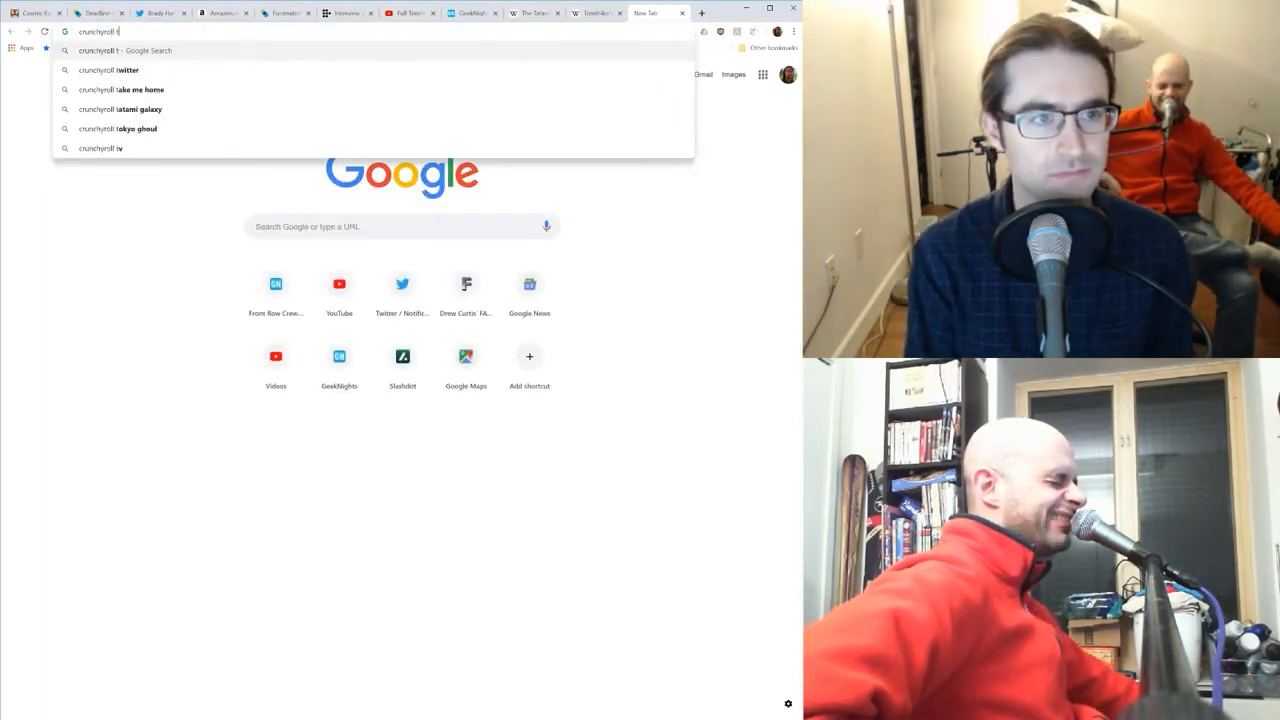
{"action": "left_click", "coordinate": [120, 108]}
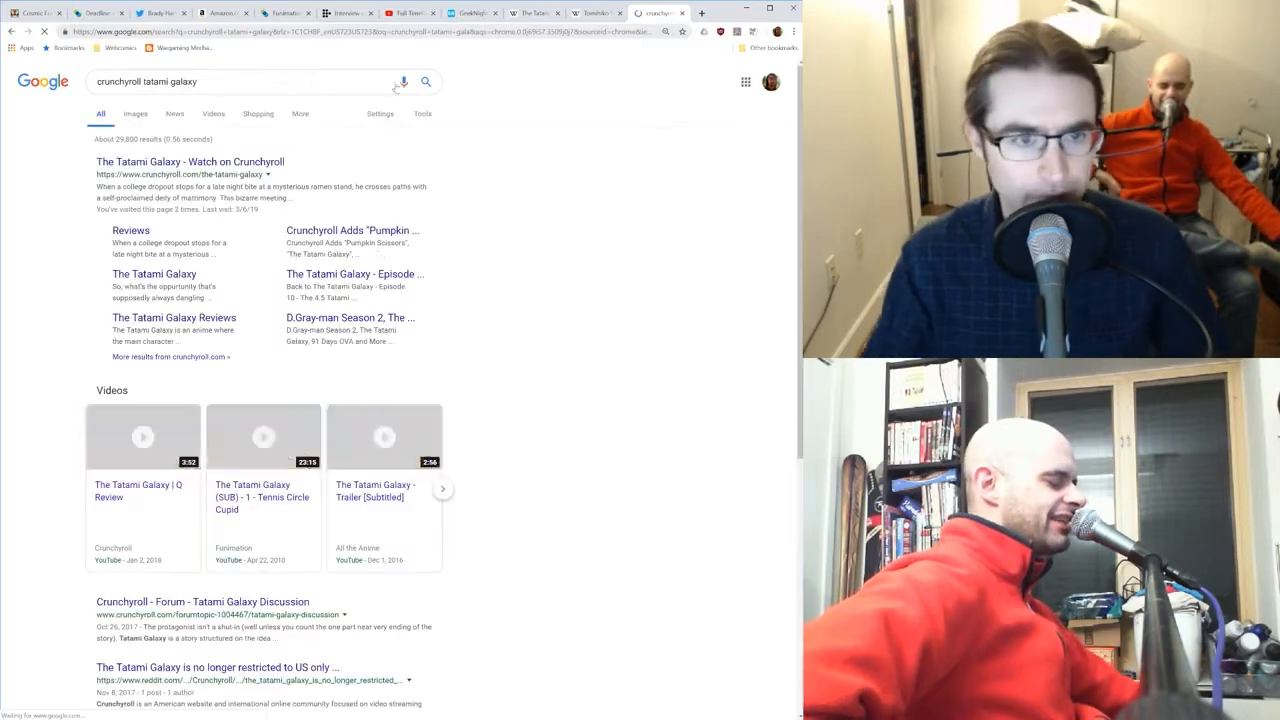
{"action": "left_click", "coordinate": [188, 160]}
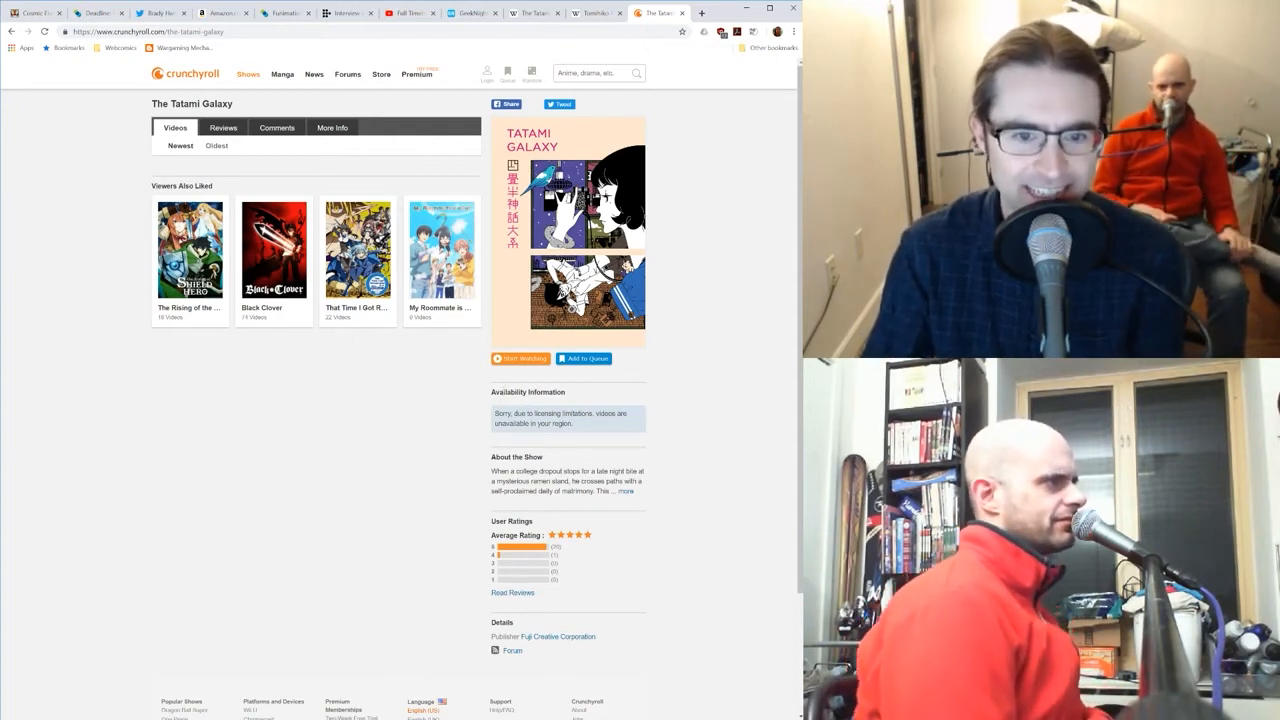
Step: Leave the region-blocked Crunchyroll page and switch to The Tatami Galaxy Wikipedia tab
{"action": "double_click", "coordinate": [544, 412]}
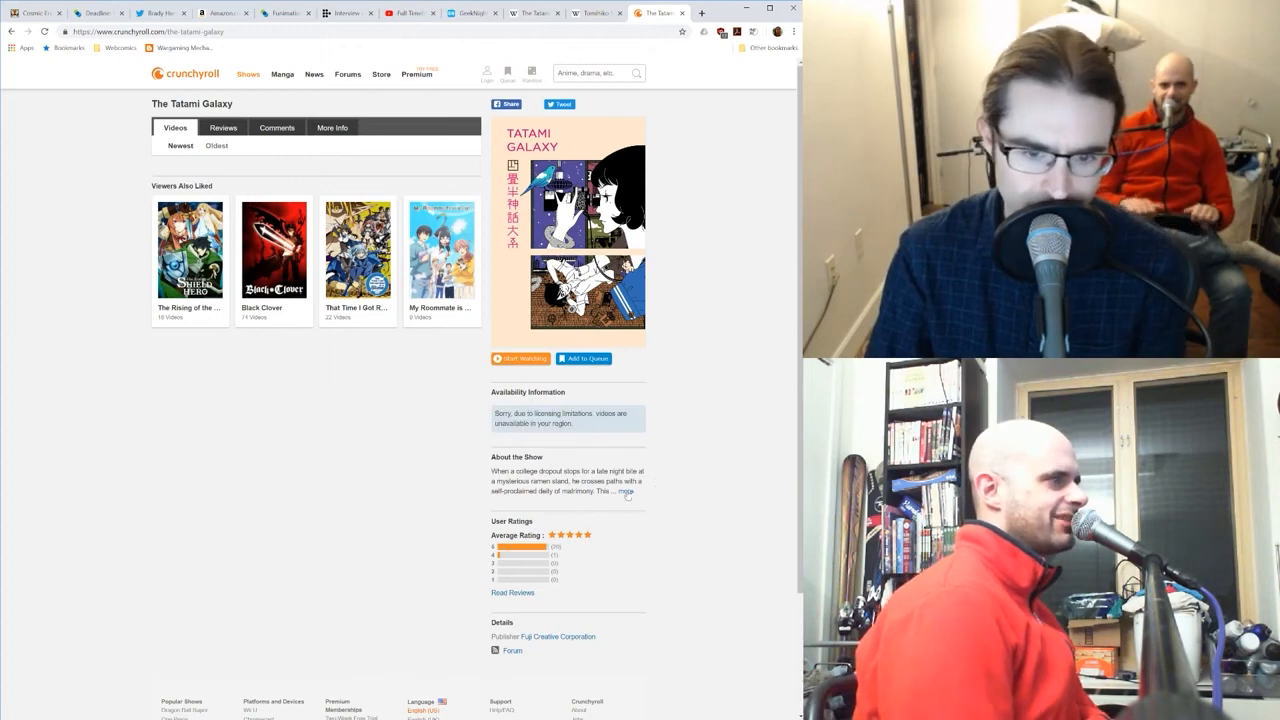
{"action": "left_click", "coordinate": [628, 492]}
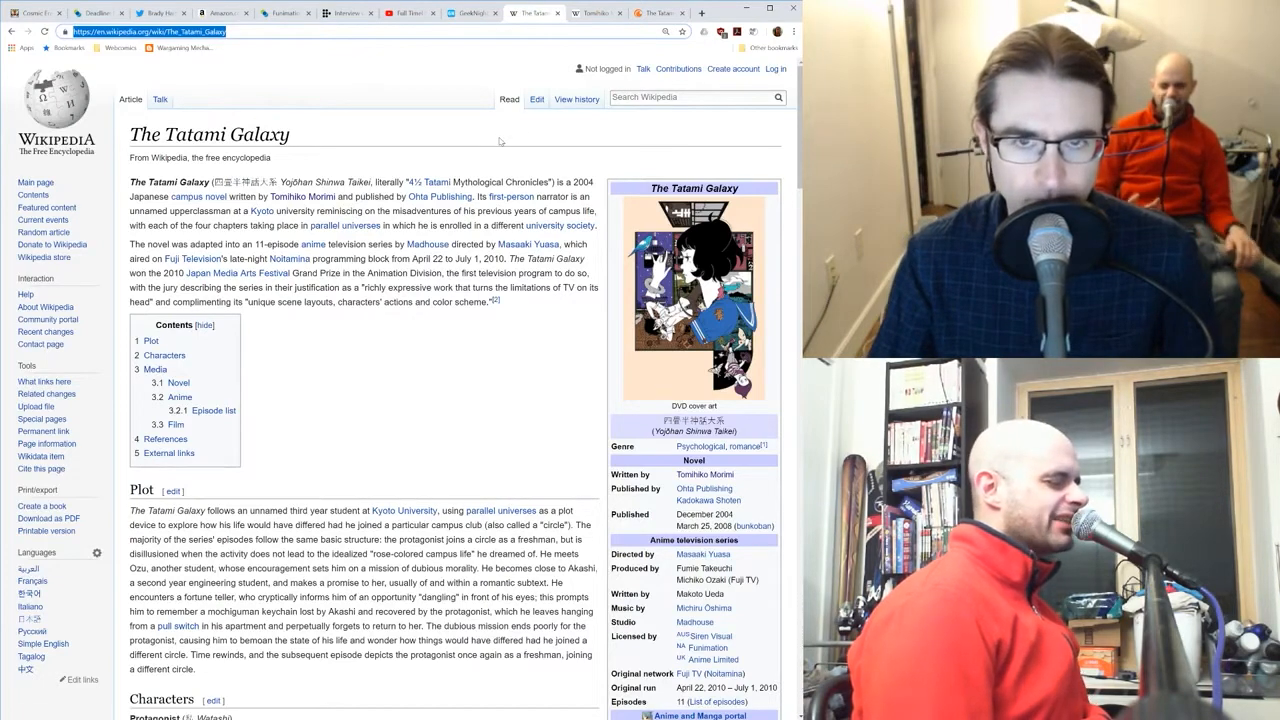
Step: Search 'eccentric family geeknights', then 'walk on girl geeknights', landing on the Night Is Short, Walk On Girl episode page
{"action": "left_click", "coordinate": [700, 12]}
{"action": "type", "text": "eccentric family geeknights"}
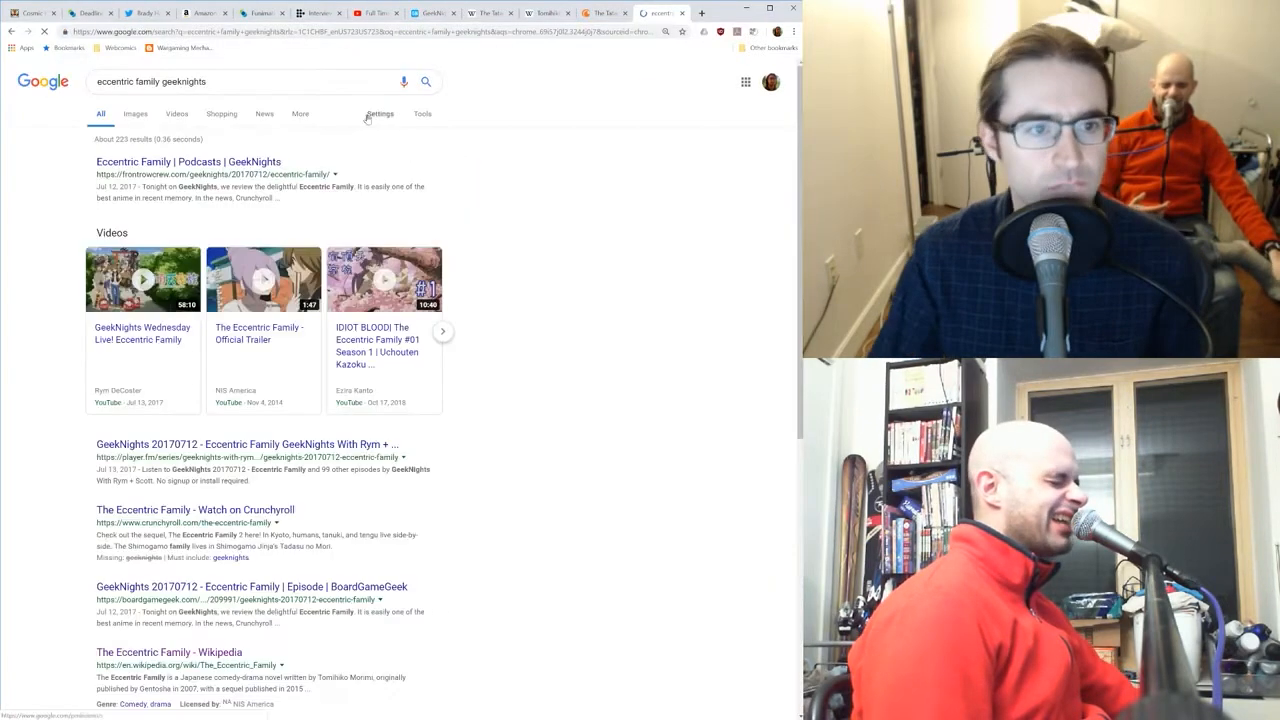
{"action": "left_click", "coordinate": [188, 160]}
{"action": "type", "text": "walk on g"}
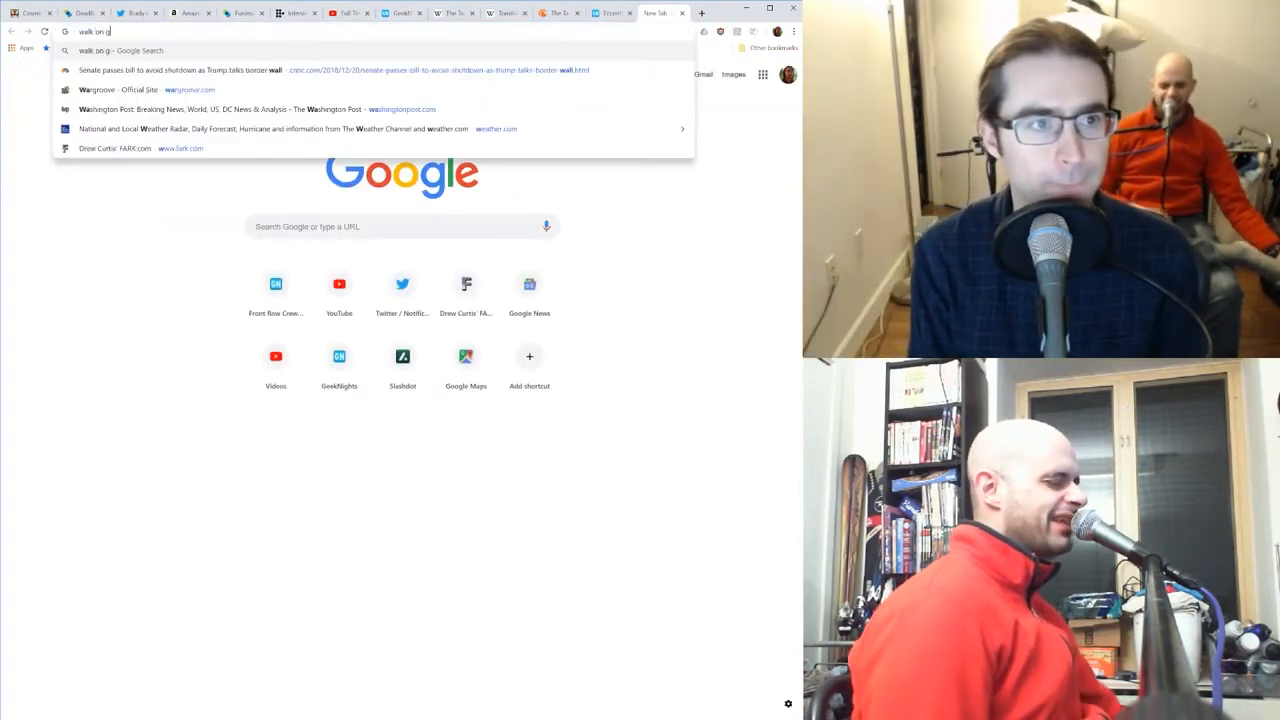
{"action": "type", "text": "irl geeknights"}
{"action": "key", "text": "Return"}
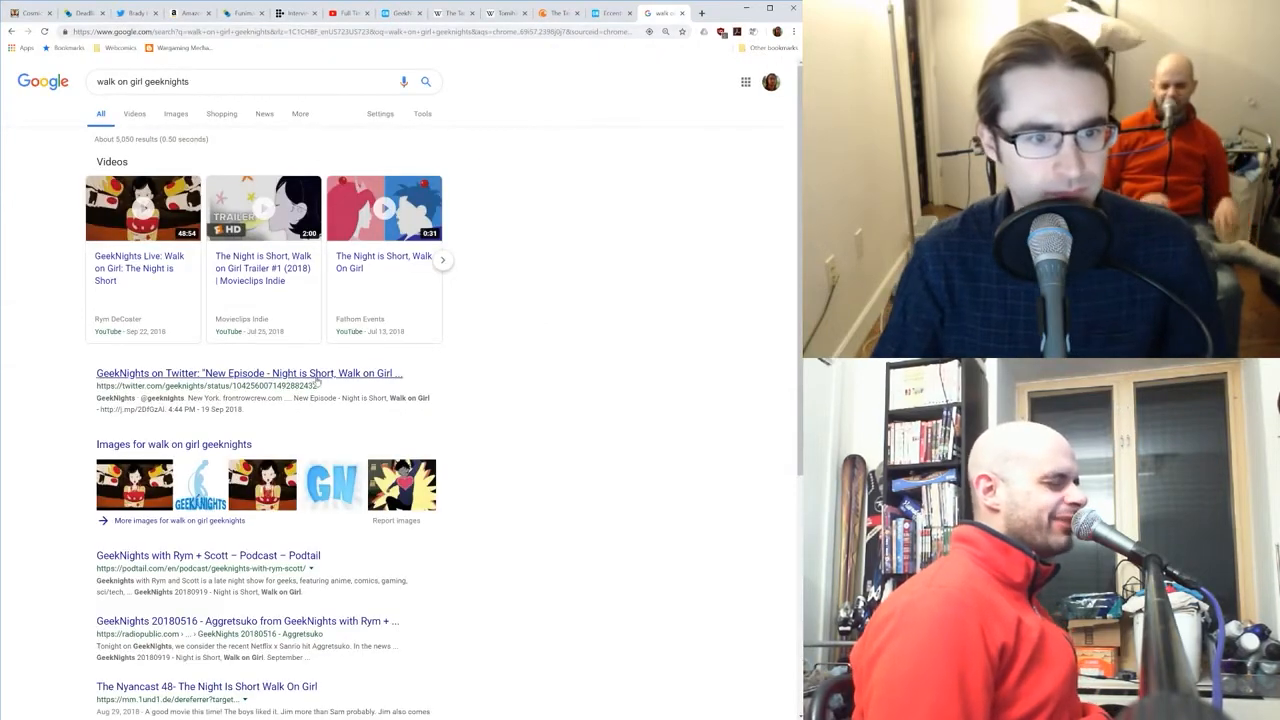
{"action": "left_click", "coordinate": [246, 374]}
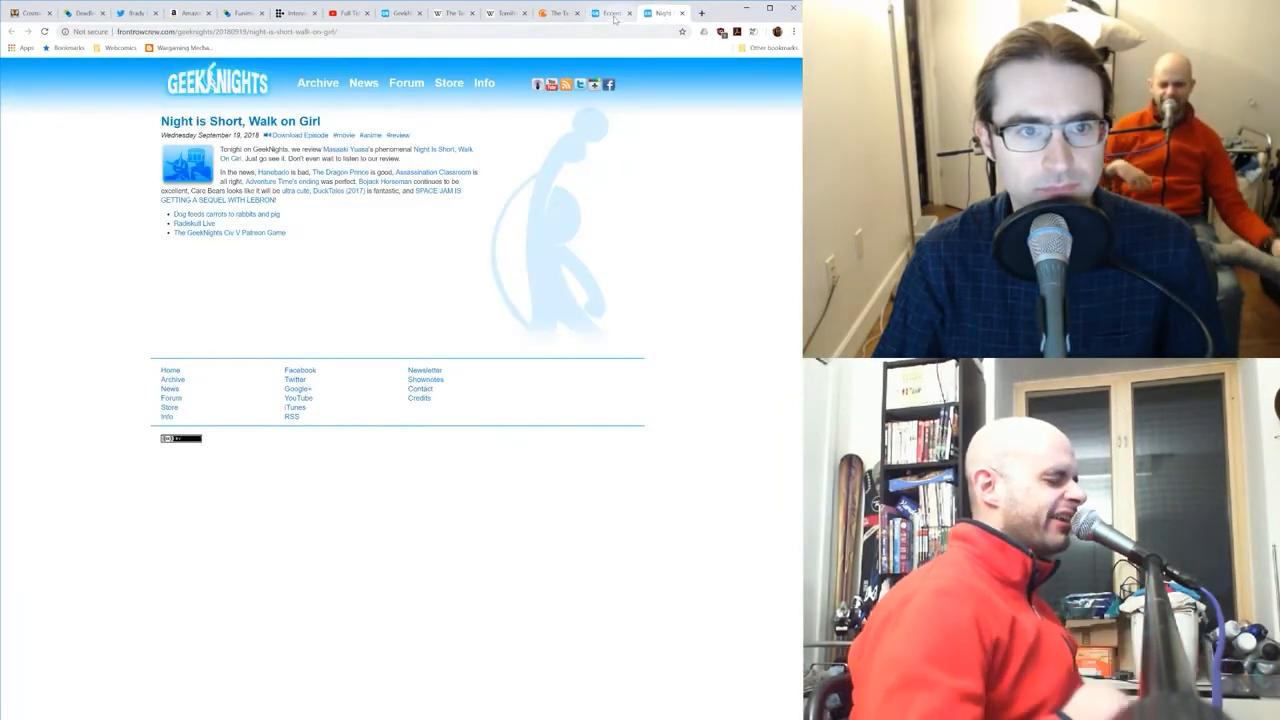
Step: Switch to the Crunchyroll tab showing The Tatami Galaxy
{"action": "left_click", "coordinate": [556, 12]}
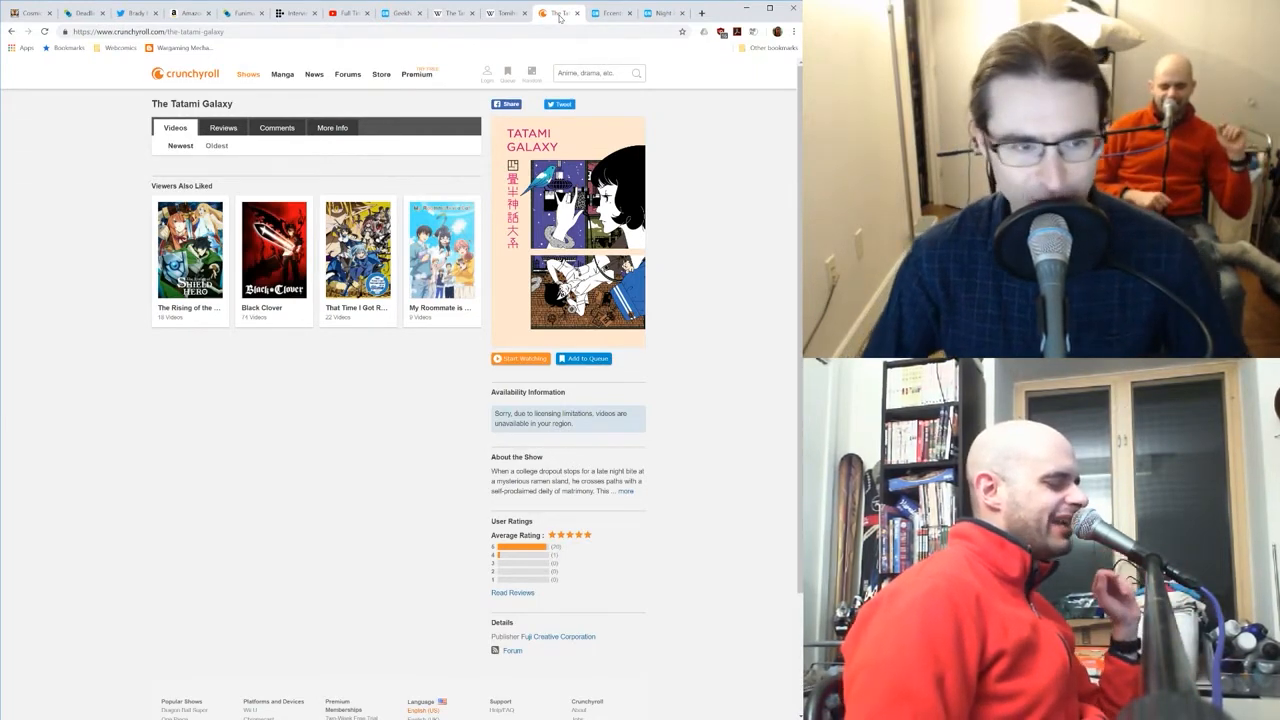
{"action": "left_click", "coordinate": [450, 12]}
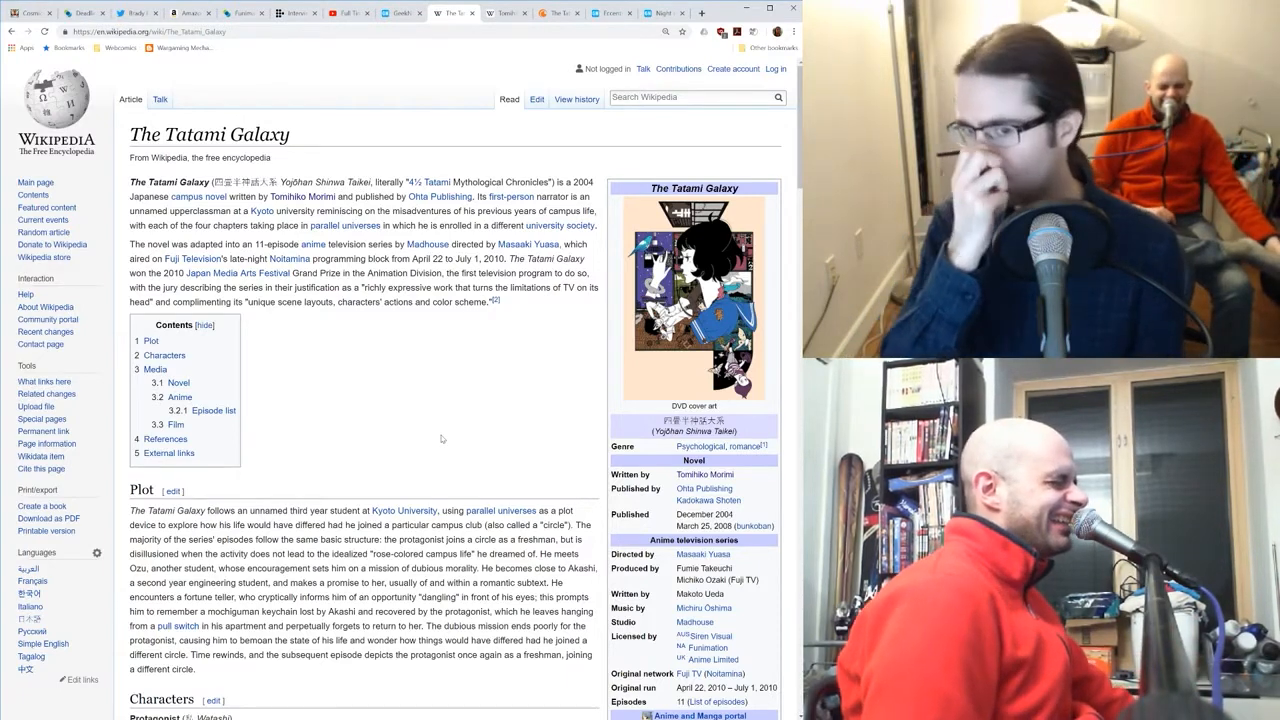
Step: Scroll down past Plot and Characters until the Anime section and Episode list table are in view
{"action": "scroll", "scroll_direction": "down", "scroll_amount": 3}
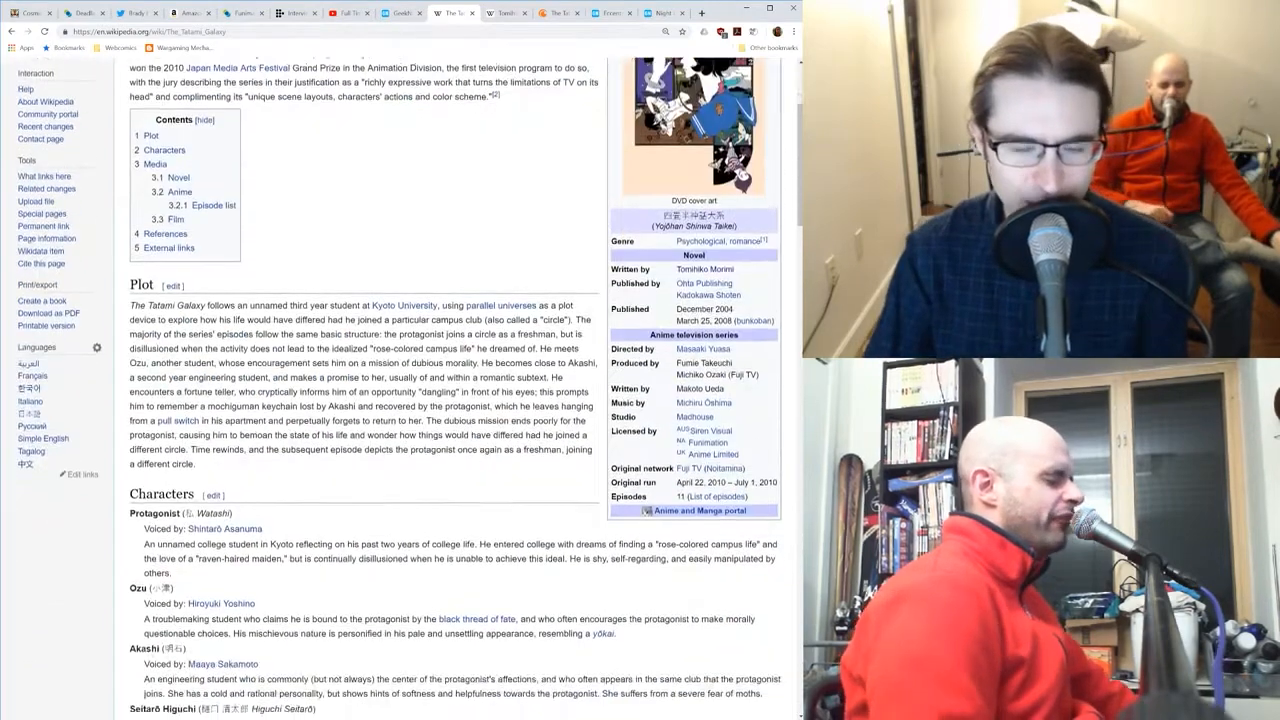
{"action": "scroll", "scroll_direction": "up", "scroll_amount": 3}
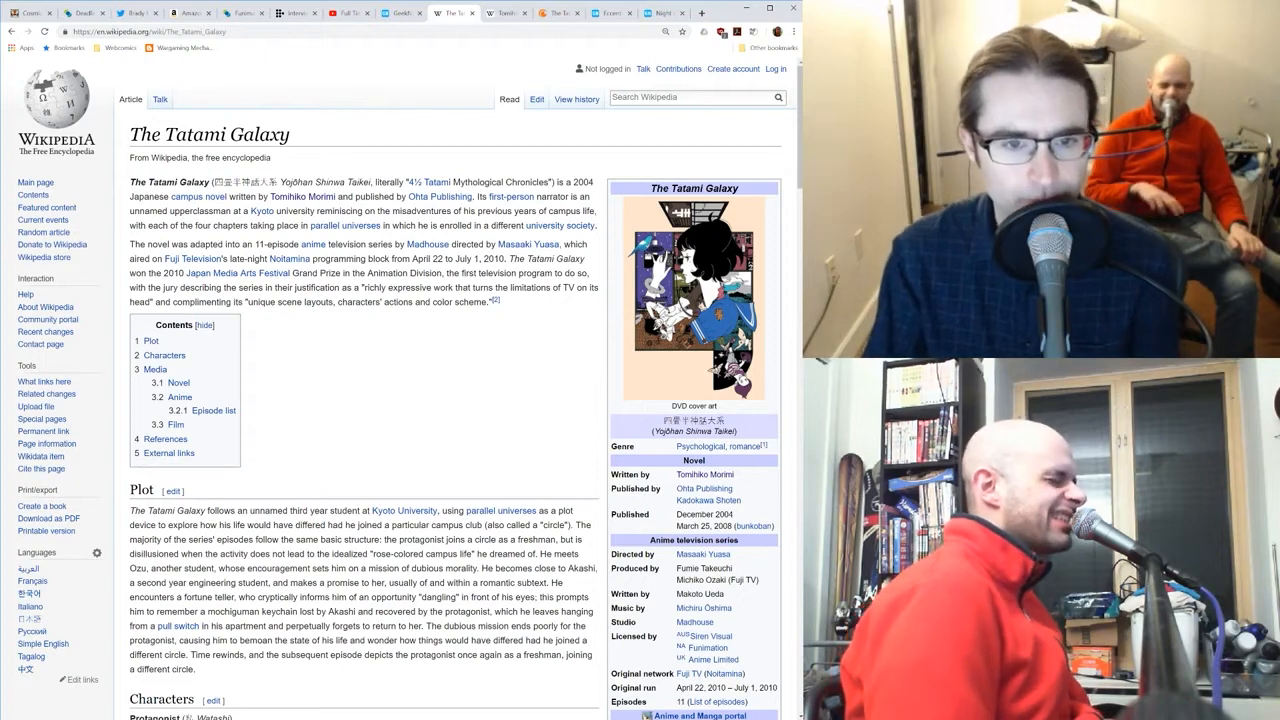
{"action": "scroll", "scroll_direction": "down", "scroll_amount": 3}
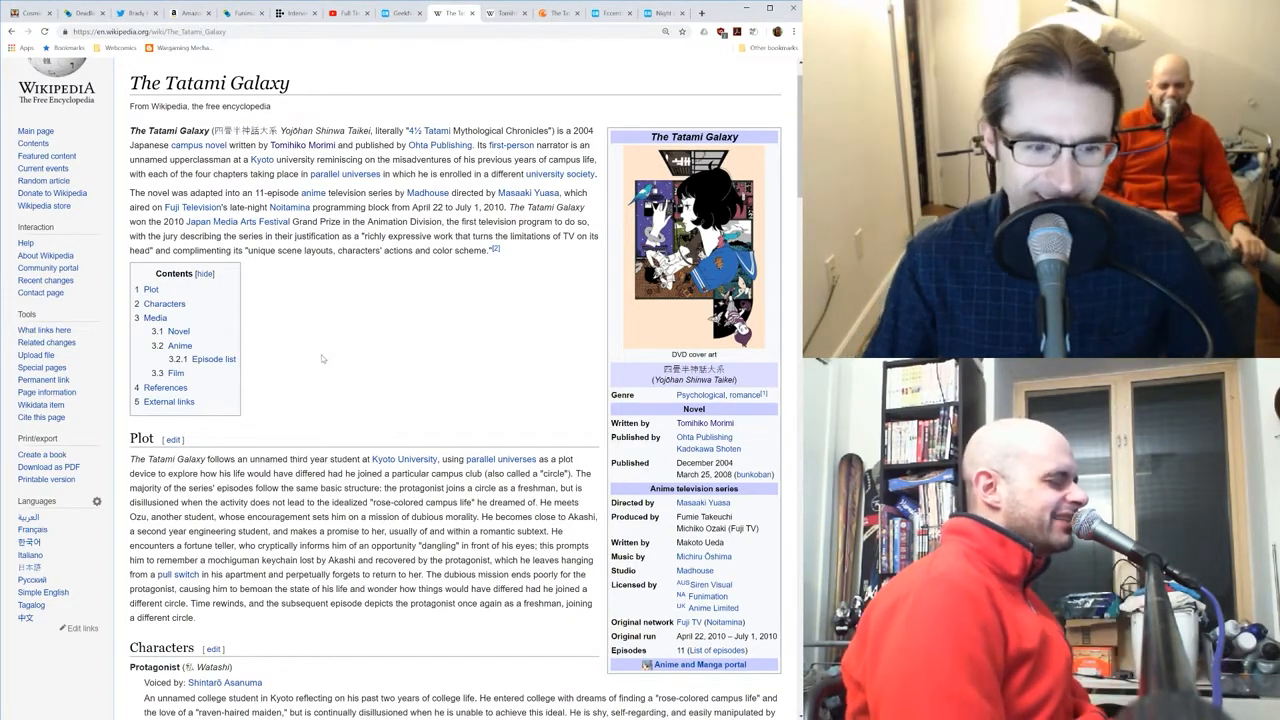
{"action": "scroll", "scroll_direction": "down", "scroll_amount": 3}
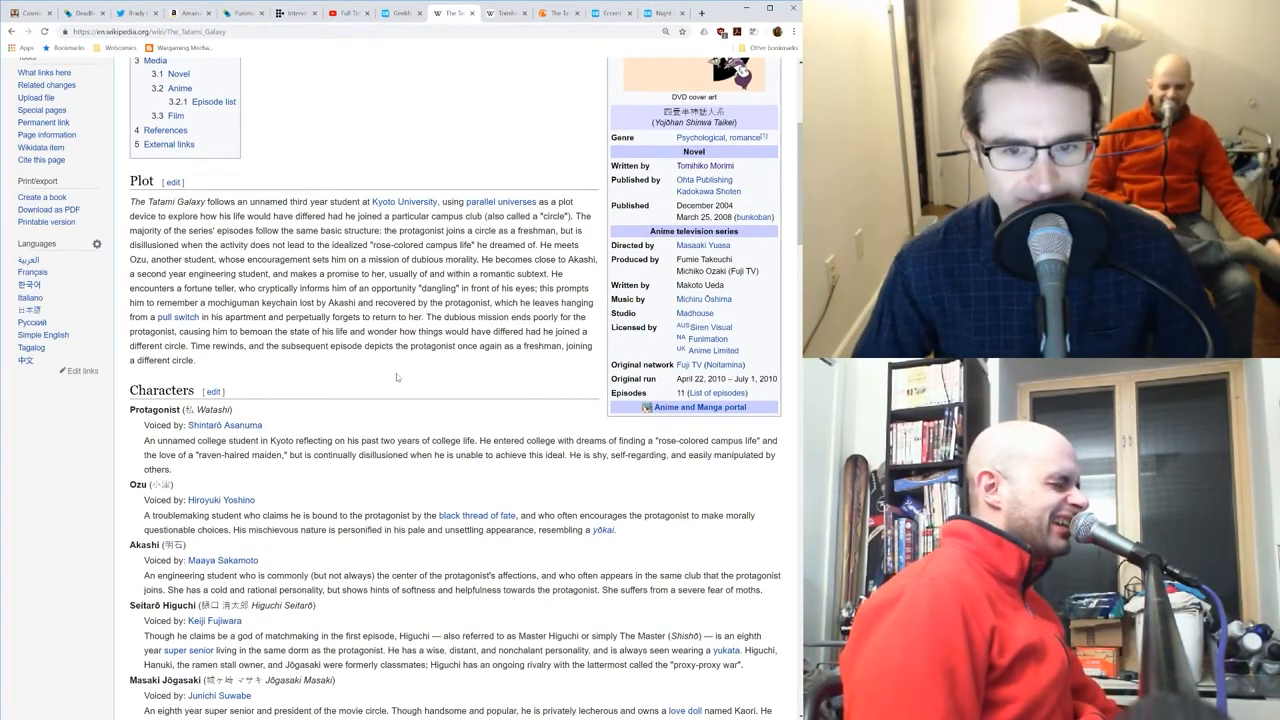
{"action": "scroll", "scroll_direction": "down", "scroll_amount": 3}
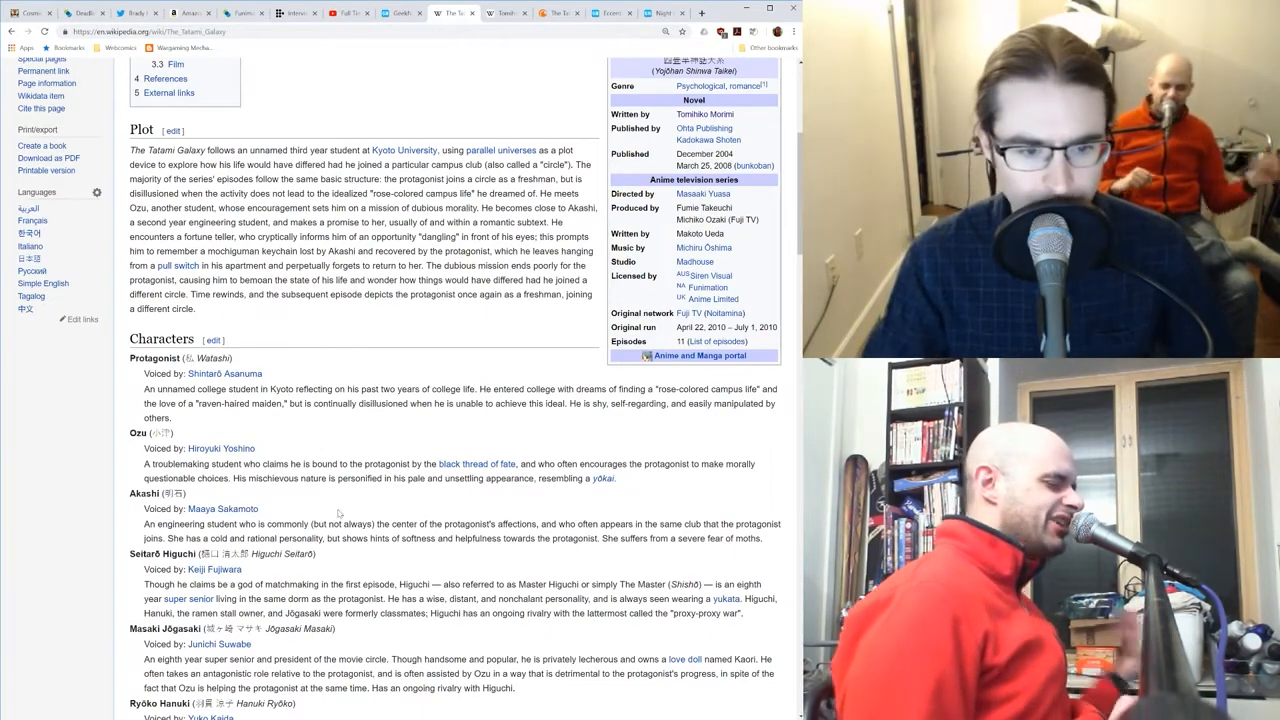
{"action": "scroll", "scroll_direction": "down", "scroll_amount": 3}
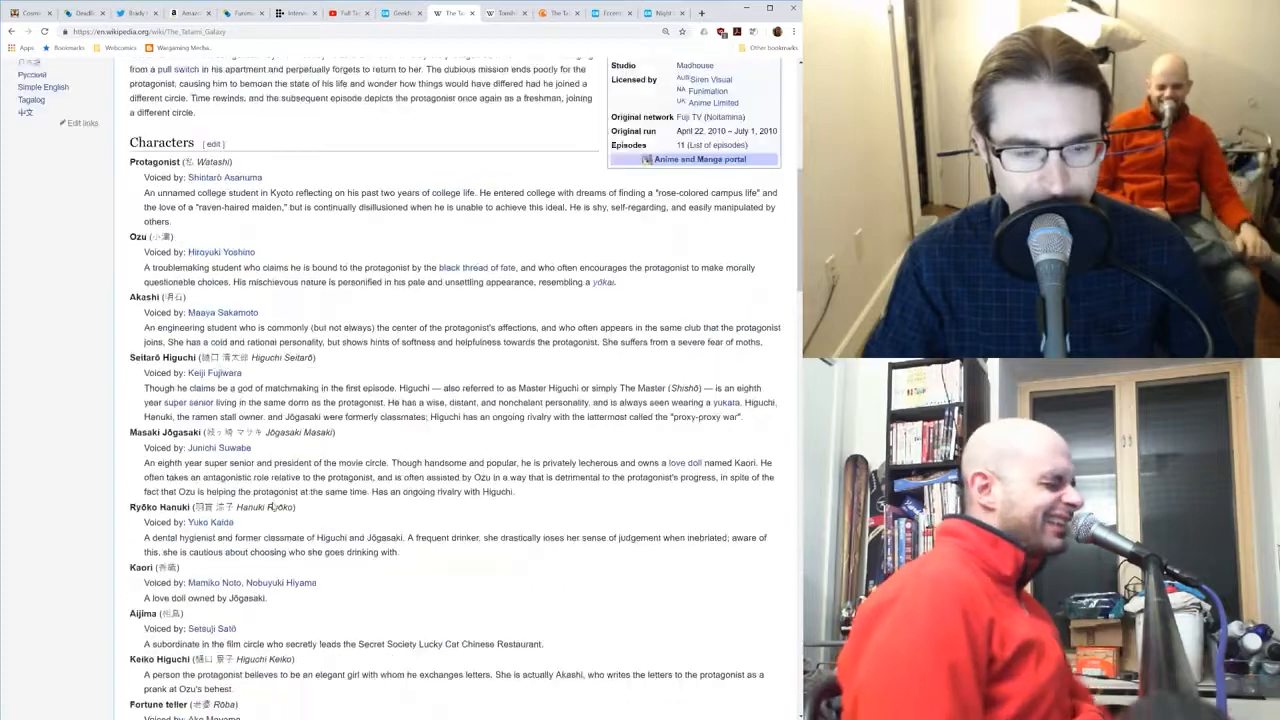
{"action": "scroll", "scroll_direction": "up", "scroll_amount": 3}
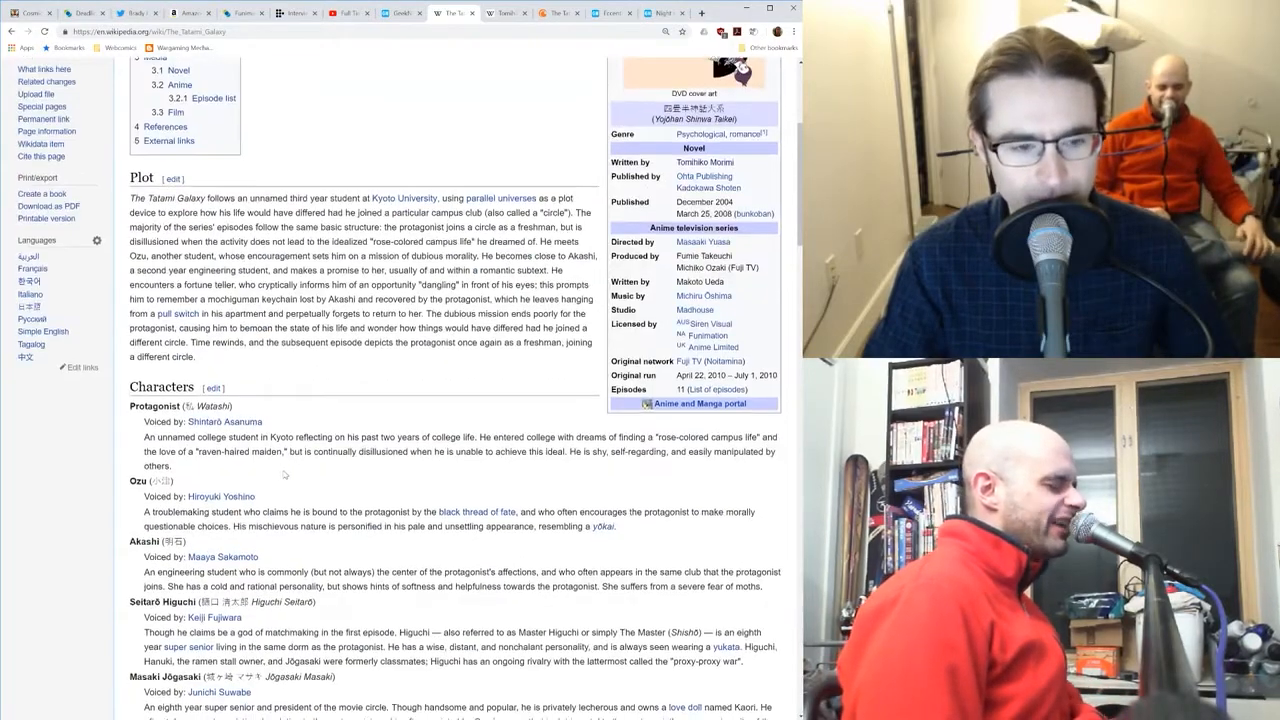
{"action": "scroll", "scroll_direction": "down", "scroll_amount": 3}
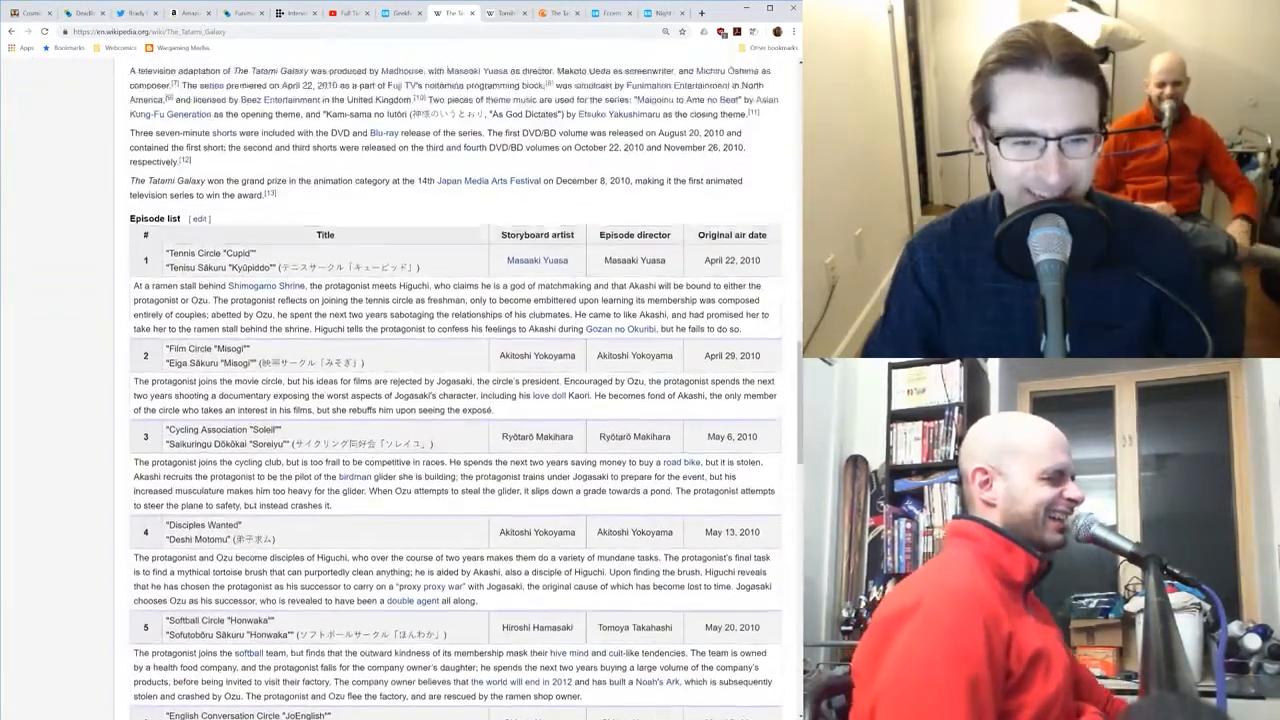
Step: Scroll back up from the episode list to the Plot summary and Characters list
{"action": "scroll", "scroll_direction": "up", "scroll_amount": 3}
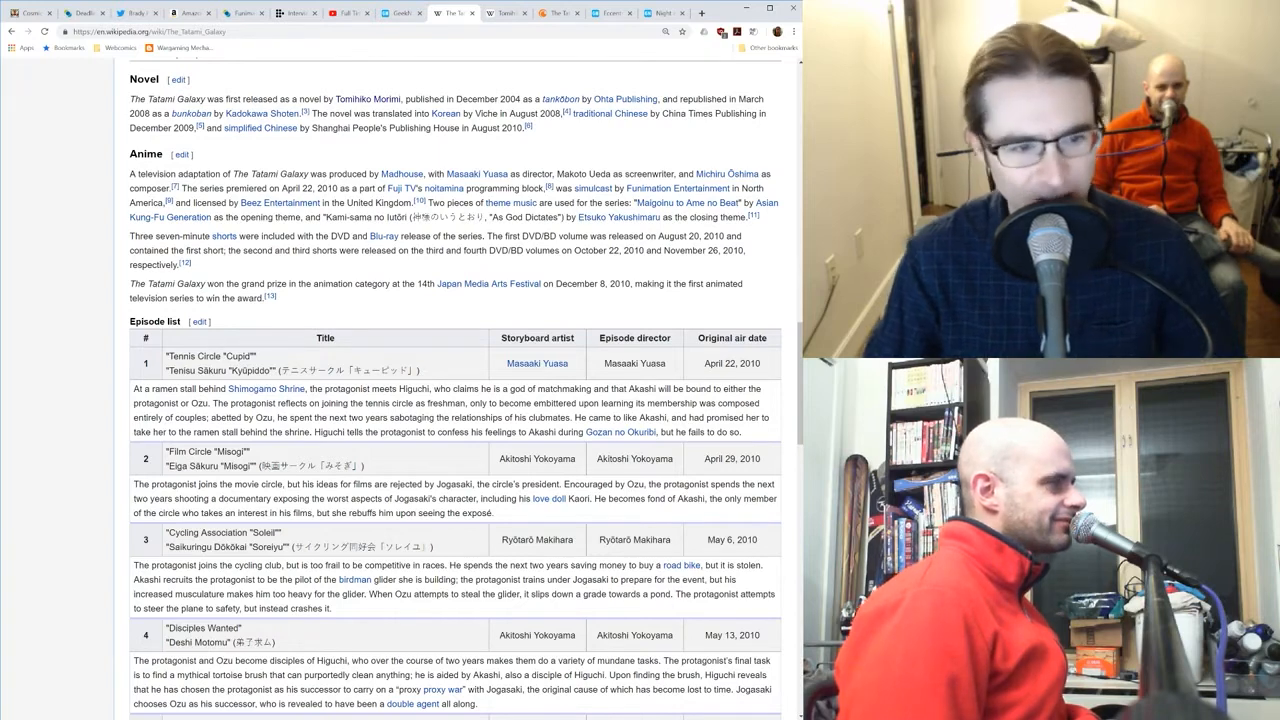
{"action": "scroll", "scroll_direction": "up", "scroll_amount": 3}
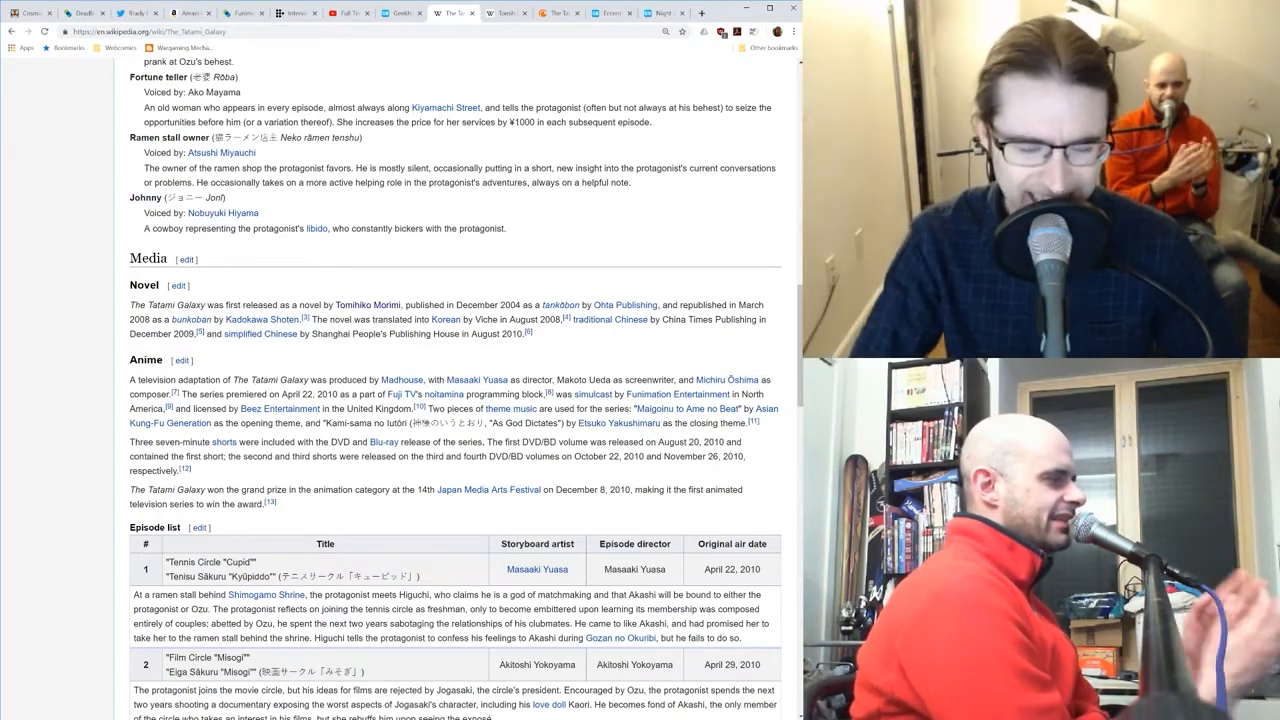
{"action": "scroll", "scroll_direction": "up", "scroll_amount": 3}
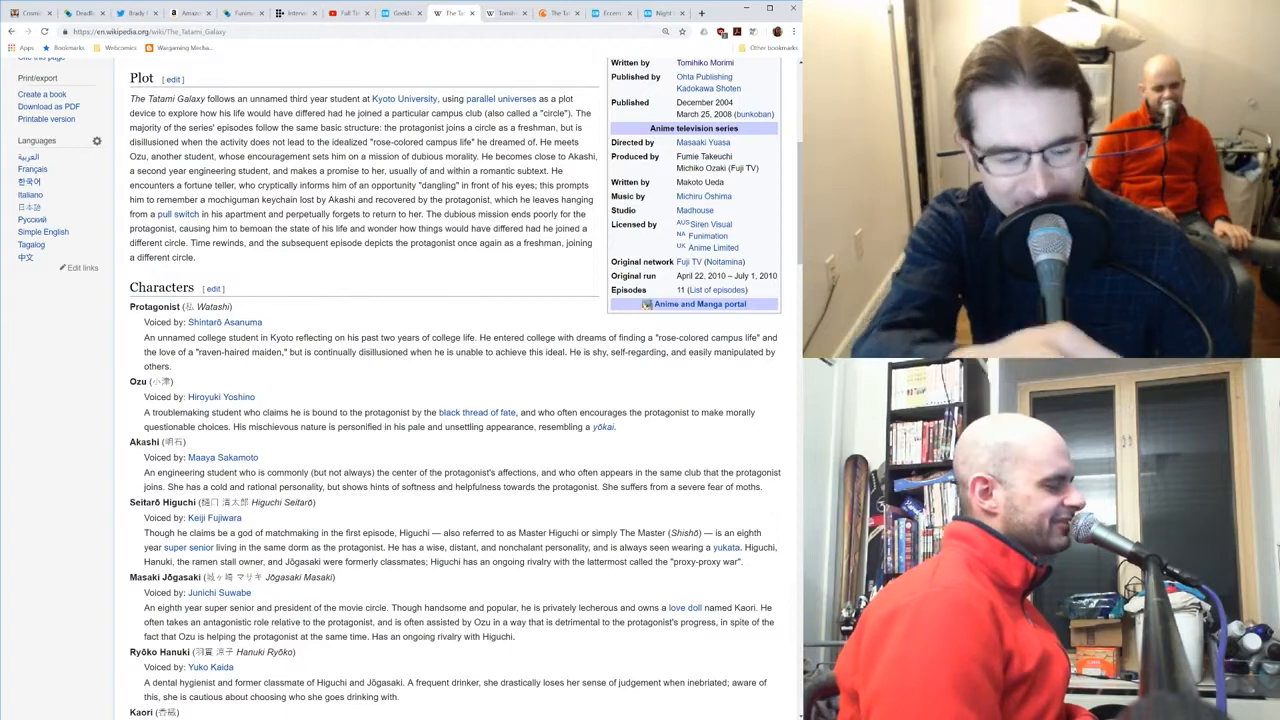
Step: Scroll down through the remaining characters to the Anime subsection and Episode list
{"action": "scroll", "scroll_direction": "down", "scroll_amount": 3}
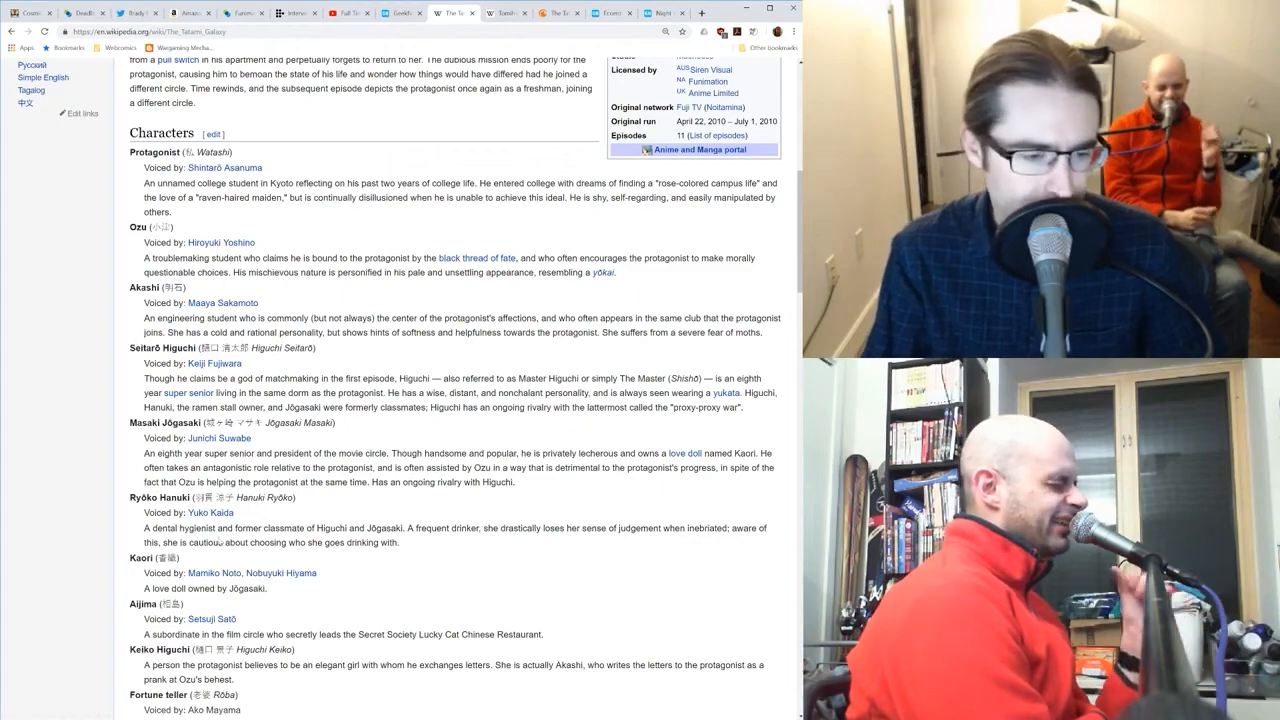
{"action": "scroll", "scroll_direction": "down", "scroll_amount": 3}
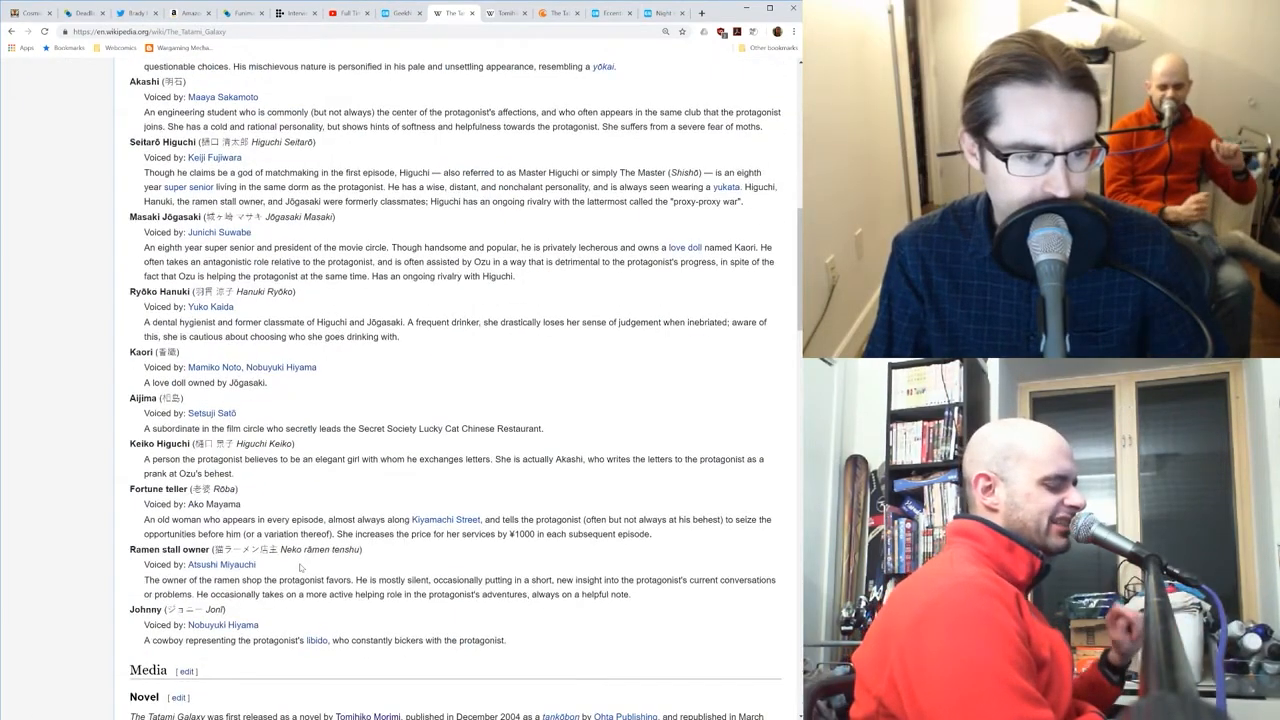
{"action": "scroll", "scroll_direction": "down", "scroll_amount": 3}
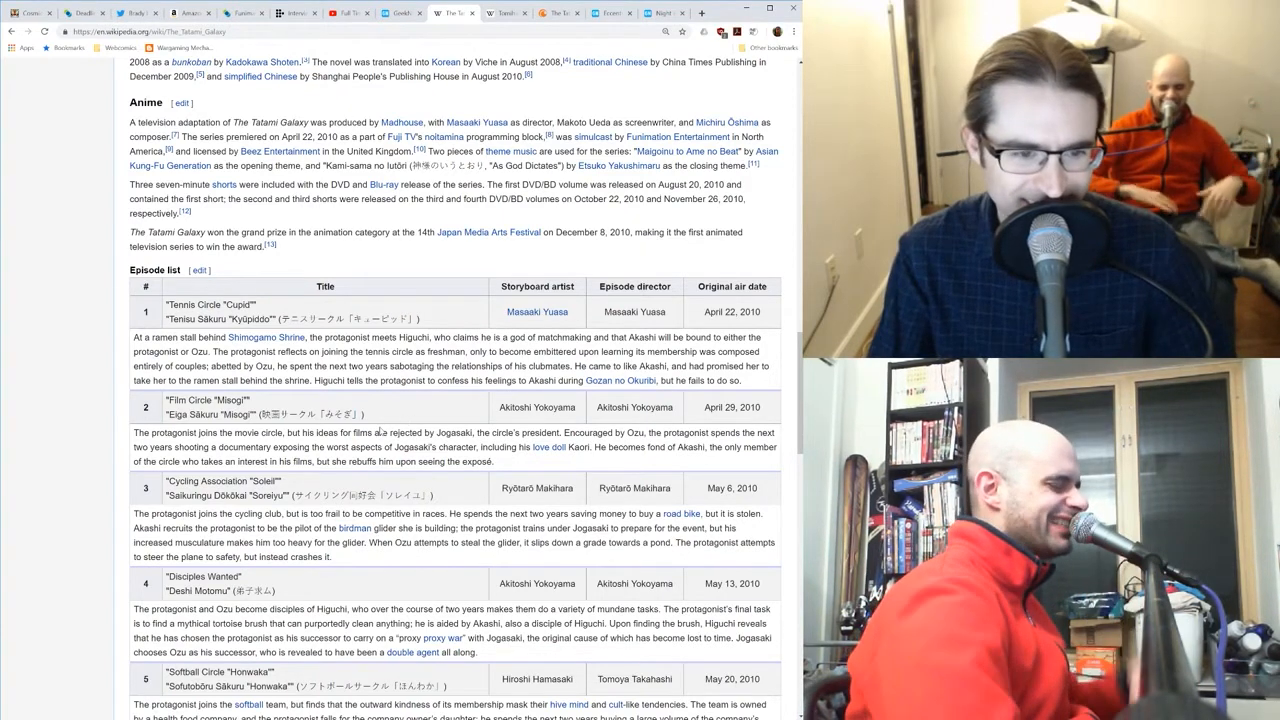
Step: Scroll up slightly to bring the Media heading with Novel and Anime subsections into view
{"action": "scroll", "scroll_direction": "up", "scroll_amount": 3}
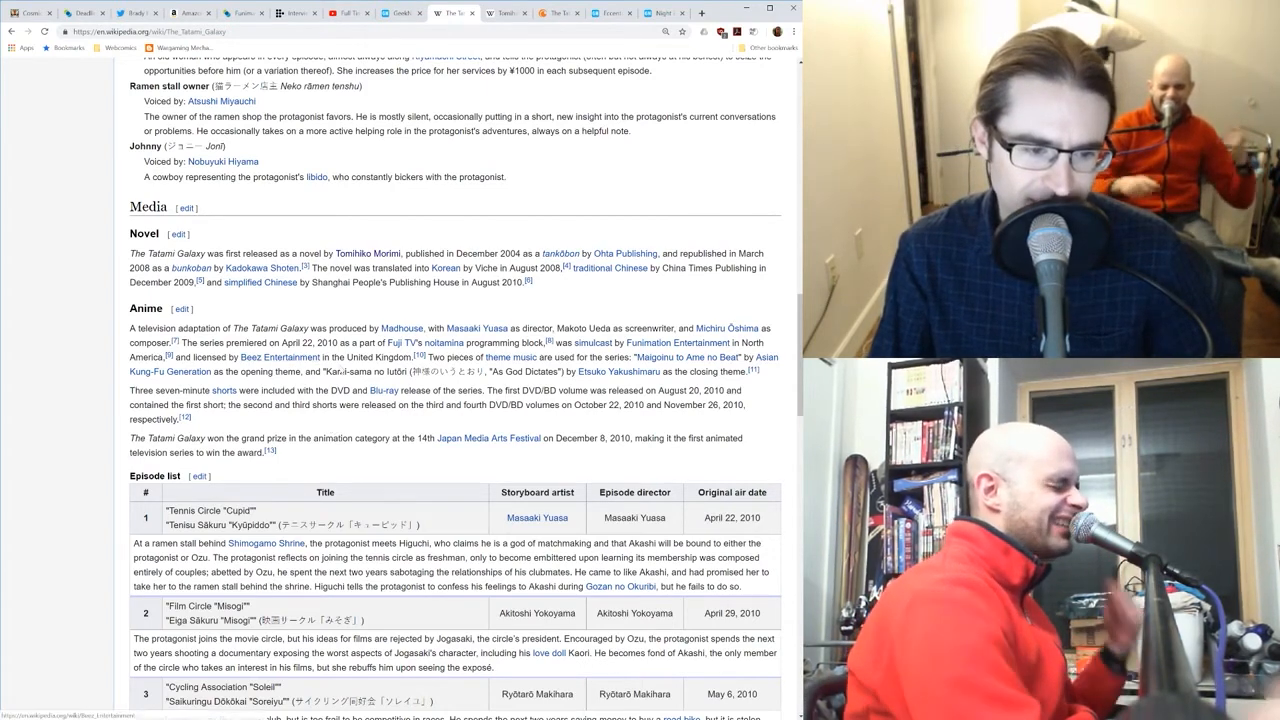
{"action": "mouse_move", "coordinate": [260, 282]}
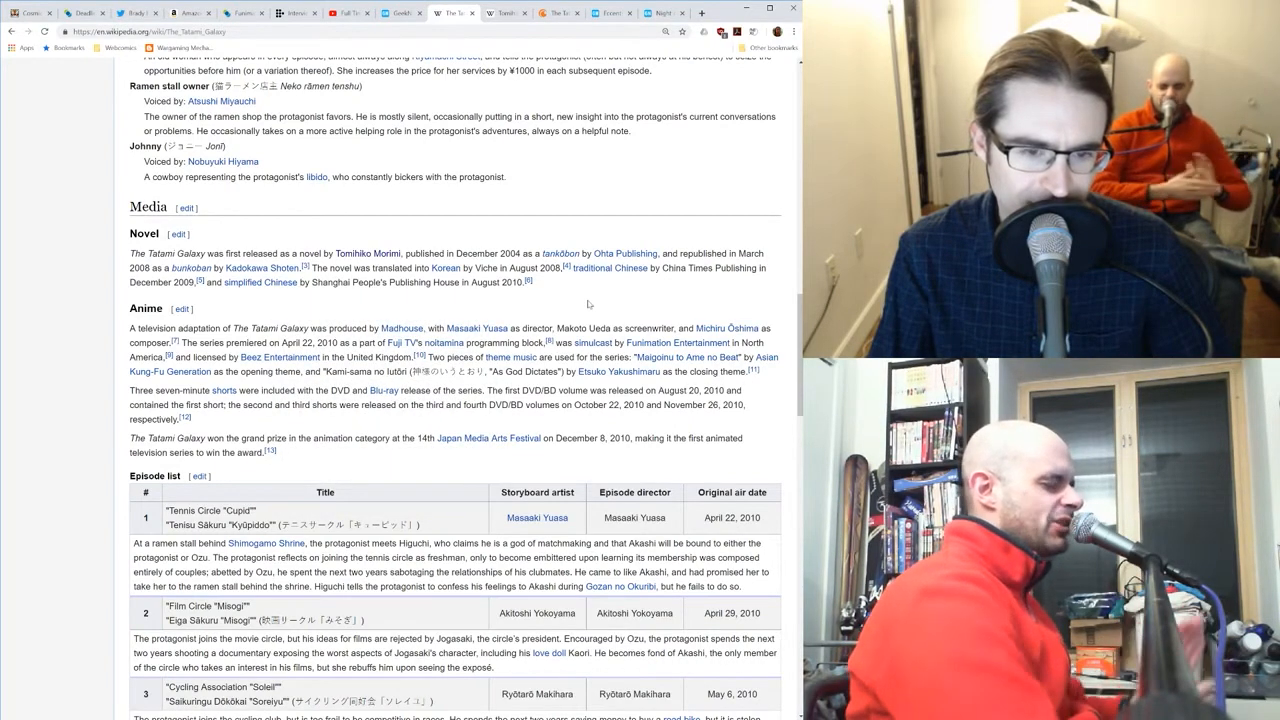
{"action": "mouse_move", "coordinate": [578, 304]}
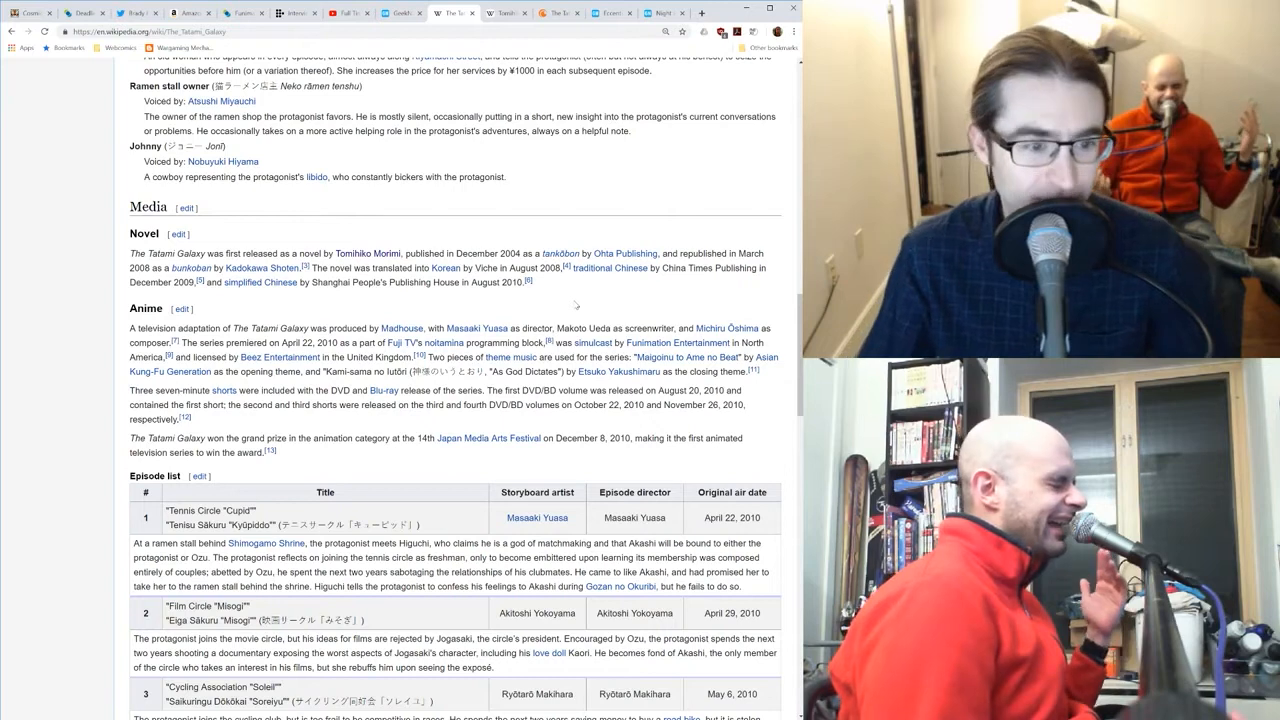
{"action": "right_click", "coordinate": [496, 220]}
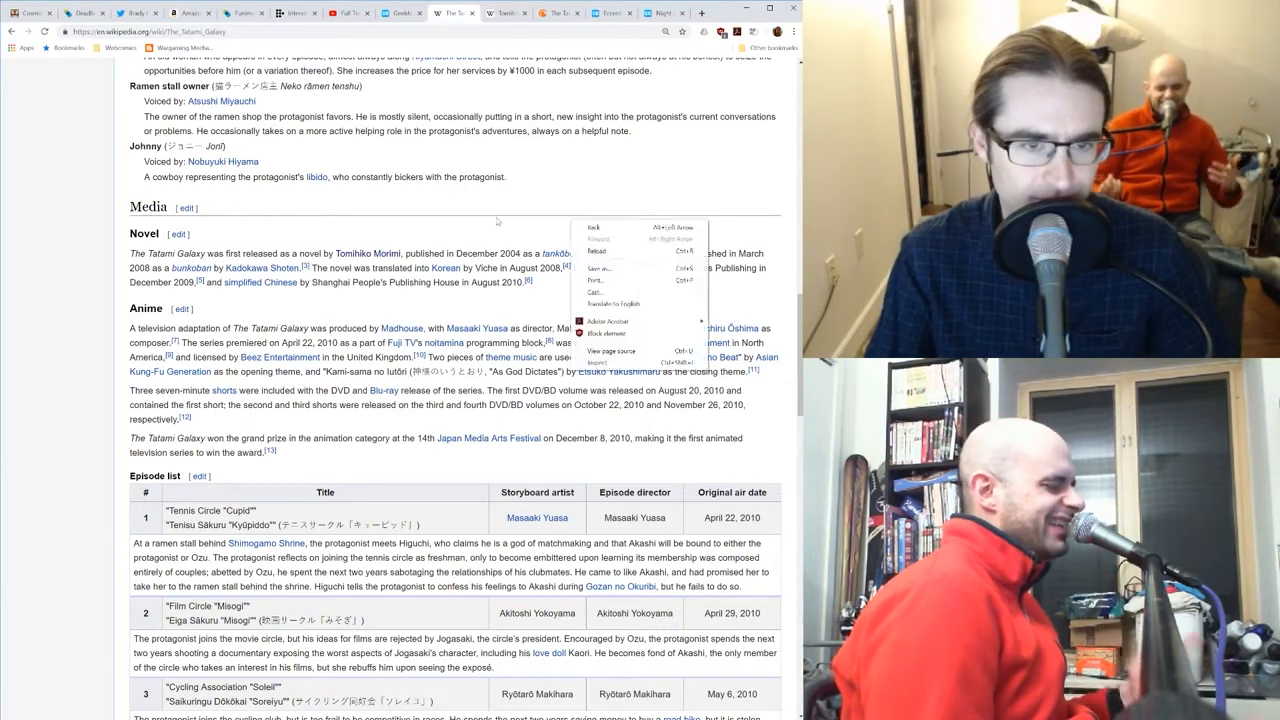
{"action": "left_click", "coordinate": [664, 296]}
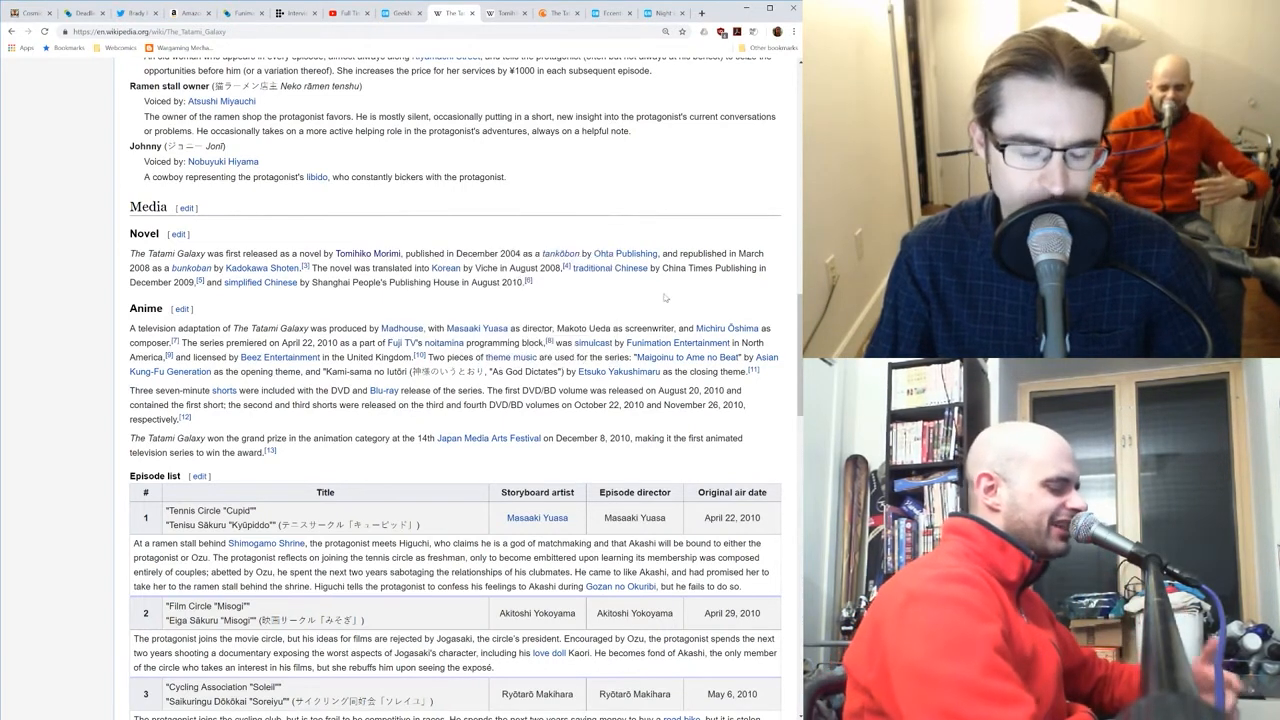
Step: Scroll through the Episode list, then back up to the Plot, Characters and infobox
{"action": "scroll", "scroll_direction": "up", "scroll_amount": 3}
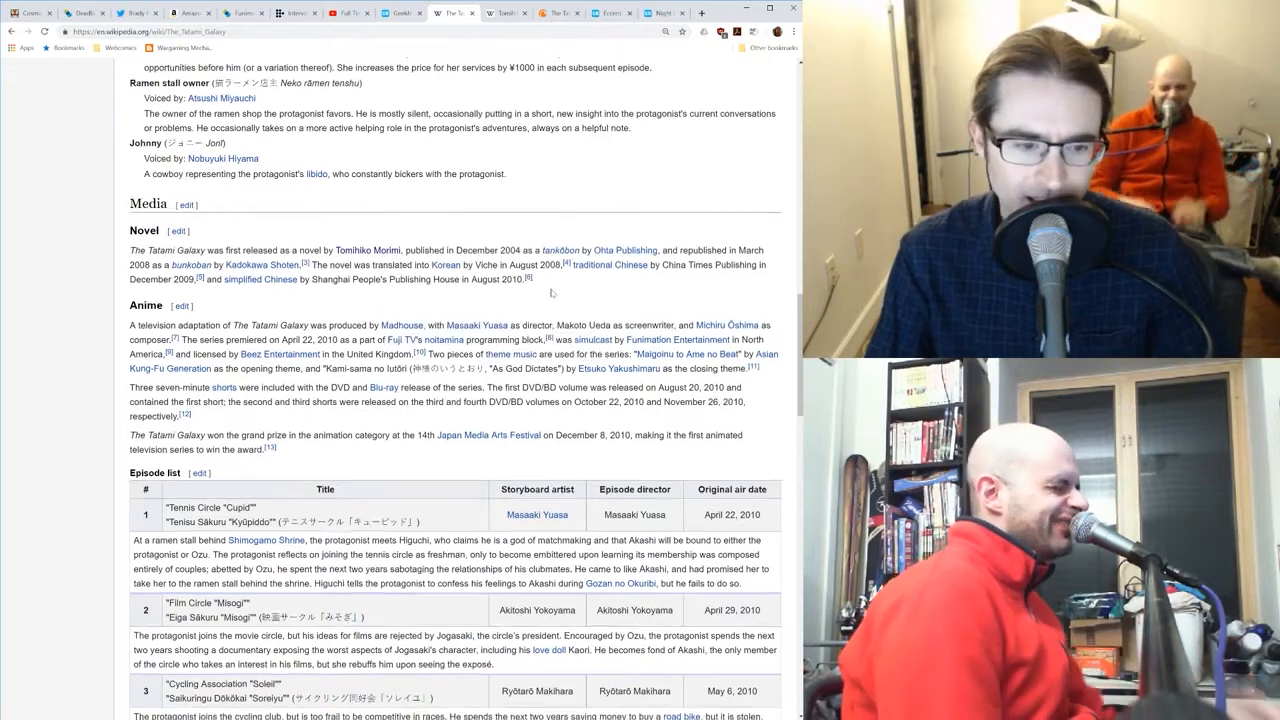
{"action": "scroll", "scroll_direction": "down", "scroll_amount": 3}
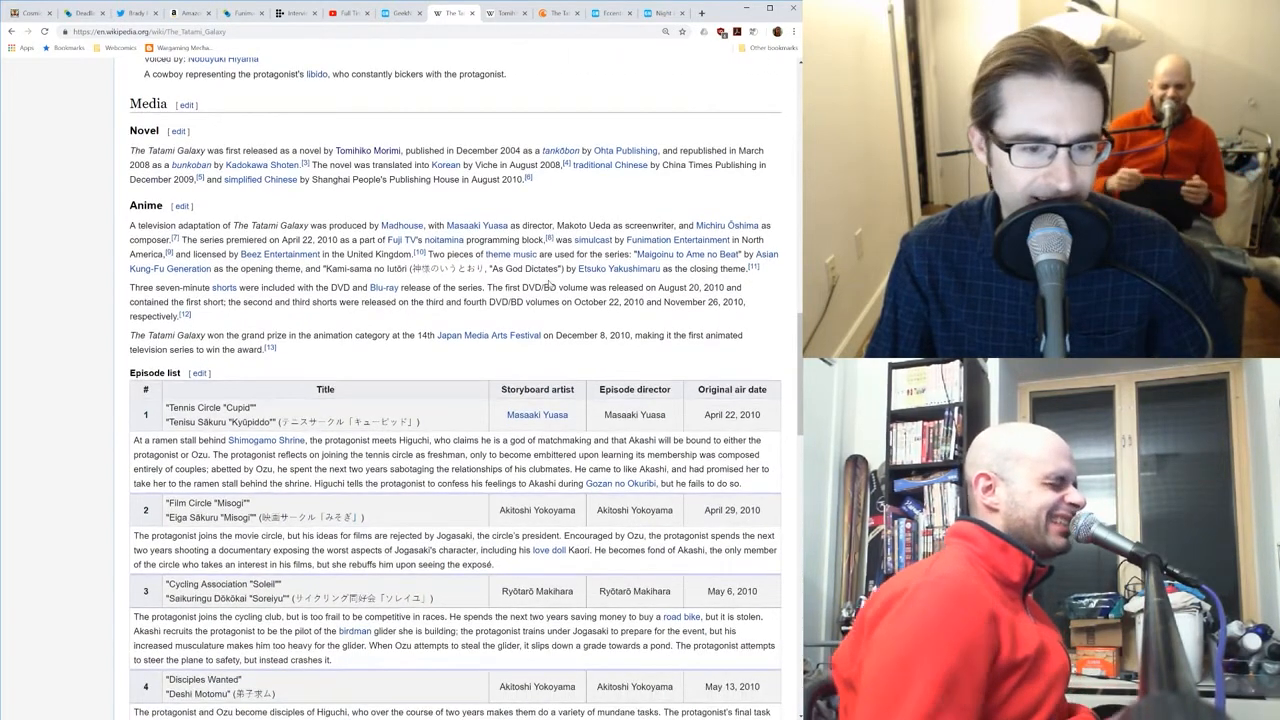
{"action": "scroll", "scroll_direction": "down", "scroll_amount": 3}
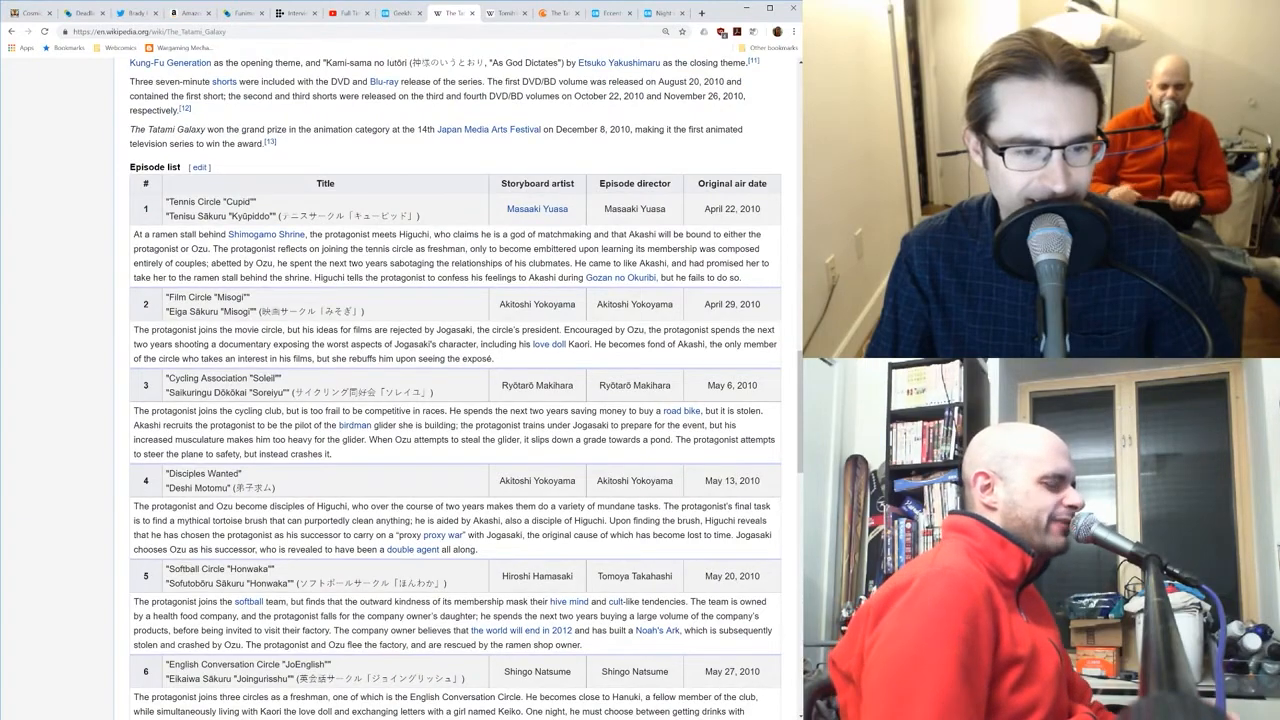
{"action": "scroll", "scroll_direction": "up", "scroll_amount": 3}
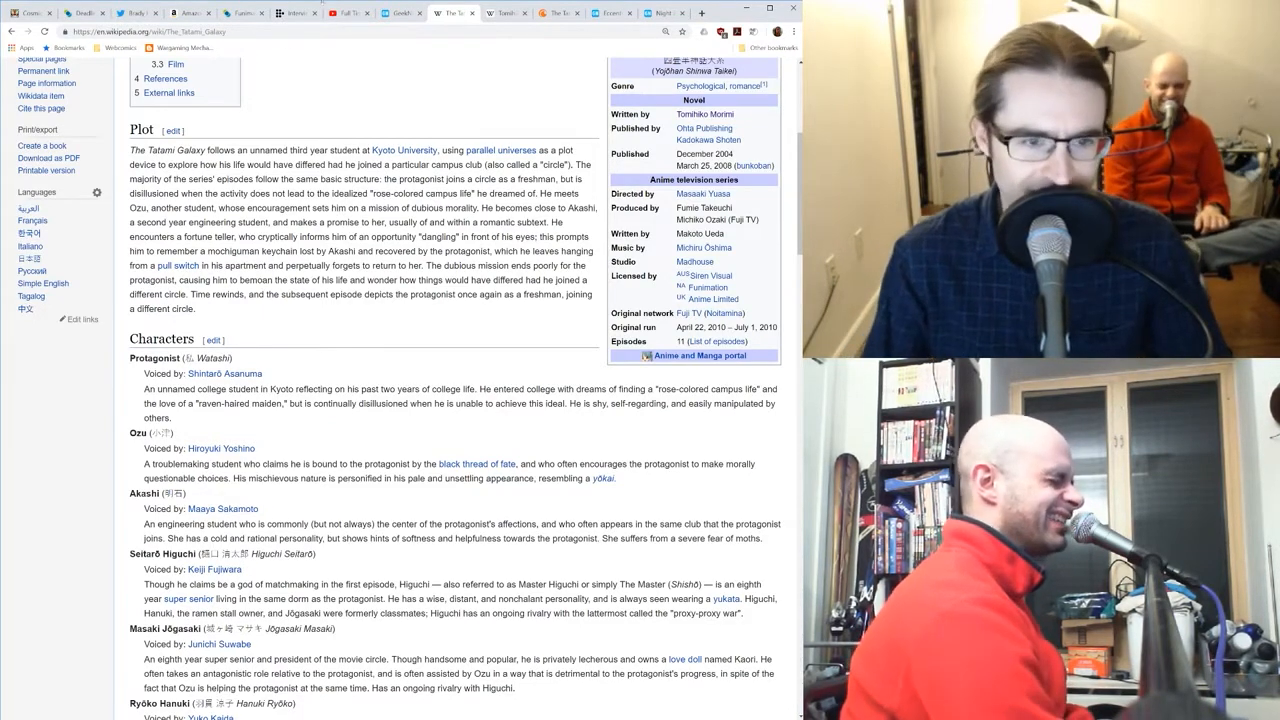
Step: Scroll through the Characters section and back up to the article's title and introduction
{"action": "scroll", "scroll_direction": "down", "scroll_amount": 3}
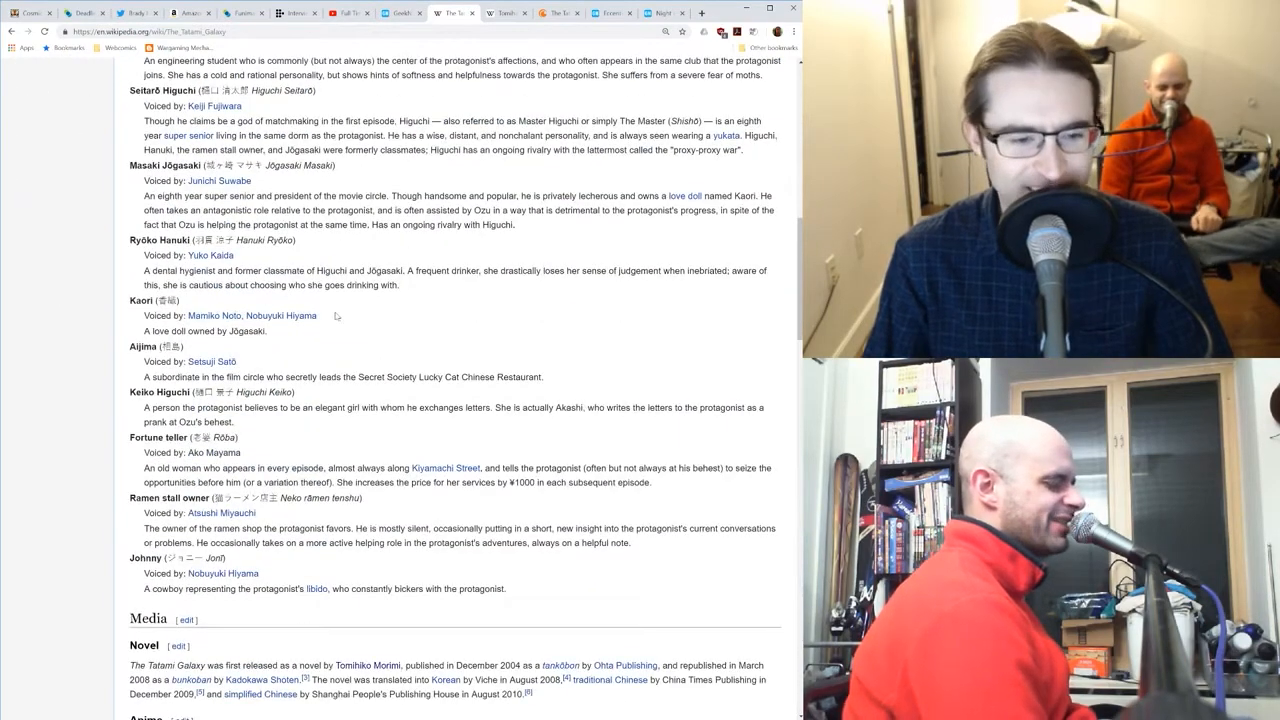
{"action": "scroll", "scroll_direction": "up", "scroll_amount": 3}
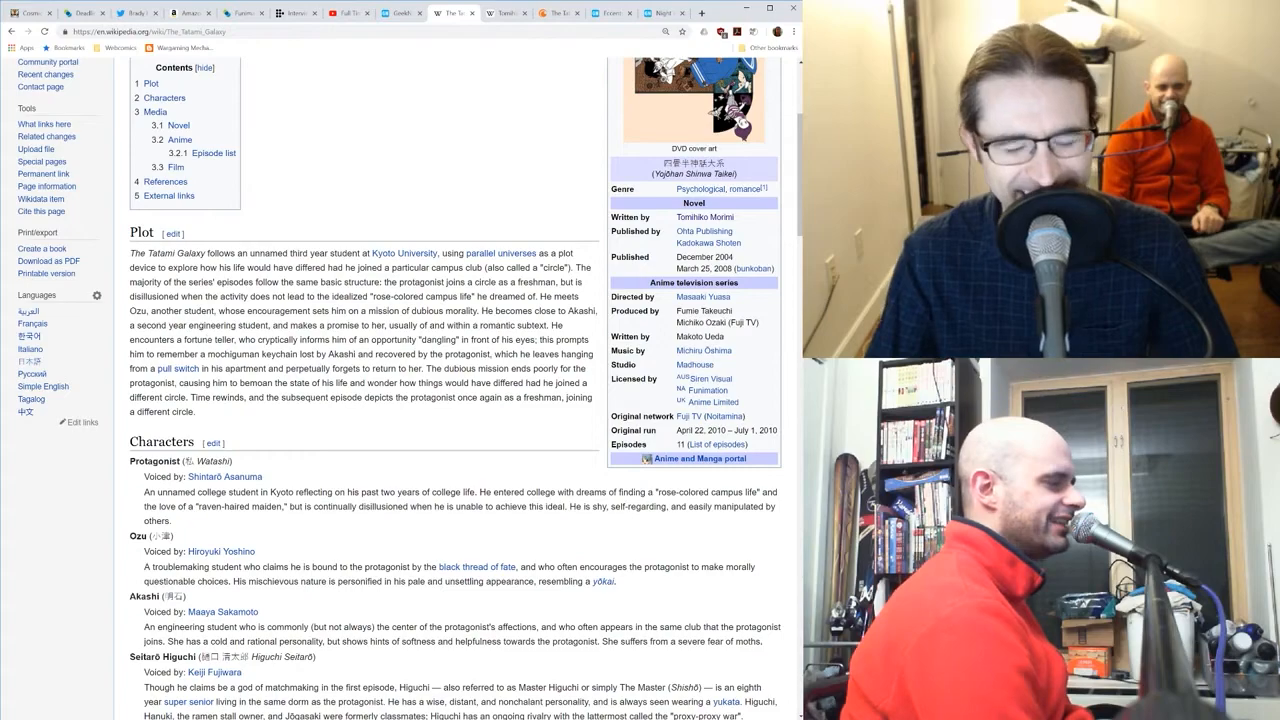
{"action": "scroll", "scroll_direction": "down", "scroll_amount": 3}
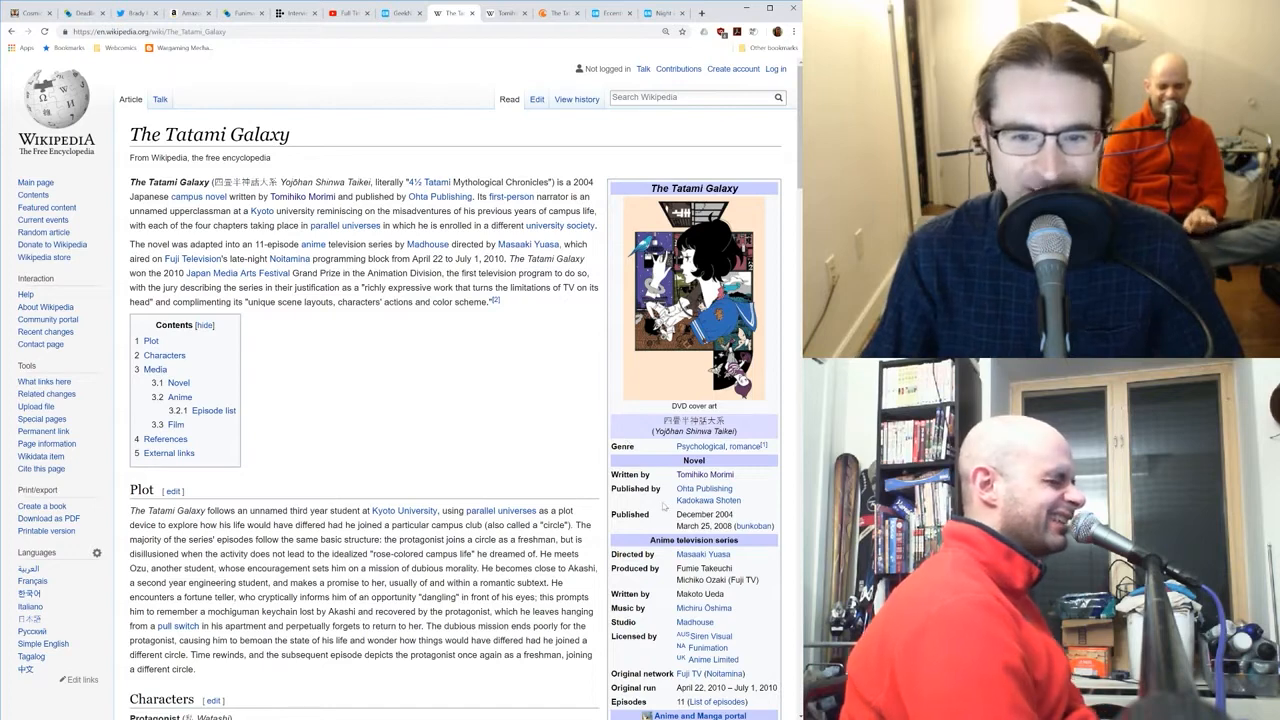
Step: Scroll down past Plot and Characters to the Media section's Novel, Anime and episode list
{"action": "scroll", "scroll_direction": "down", "scroll_amount": 3}
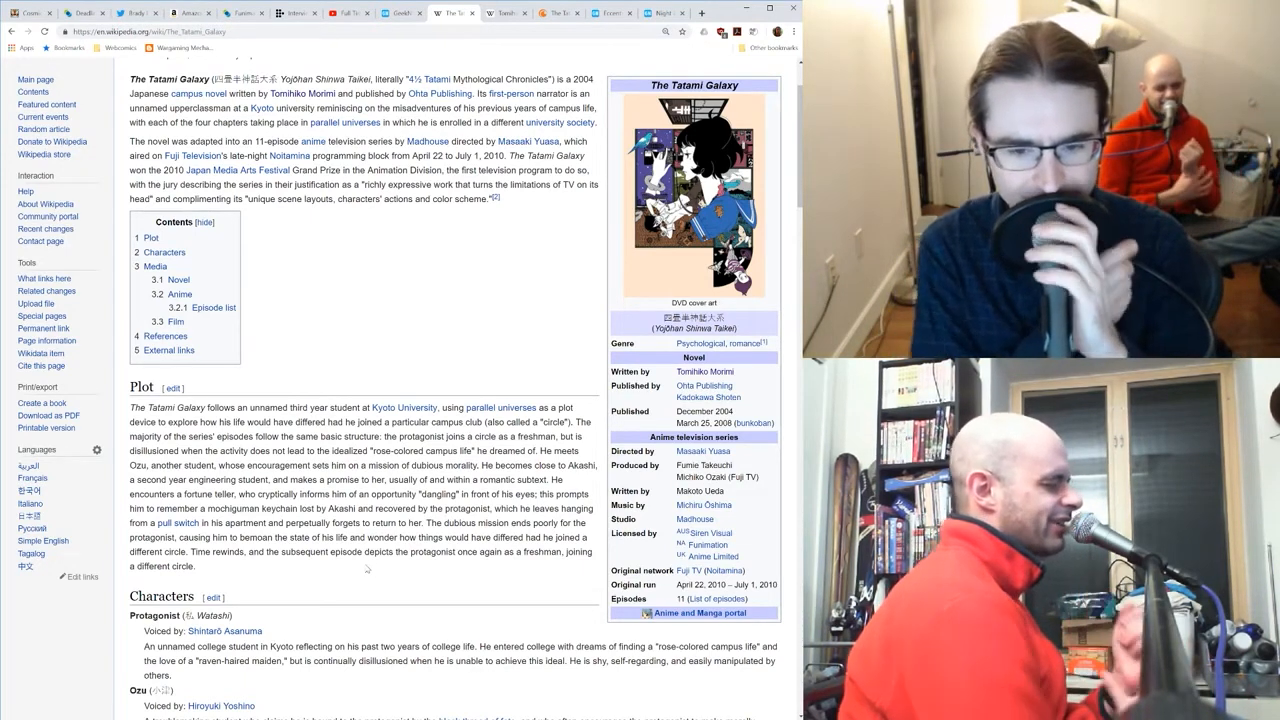
{"action": "scroll", "scroll_direction": "down", "scroll_amount": 3}
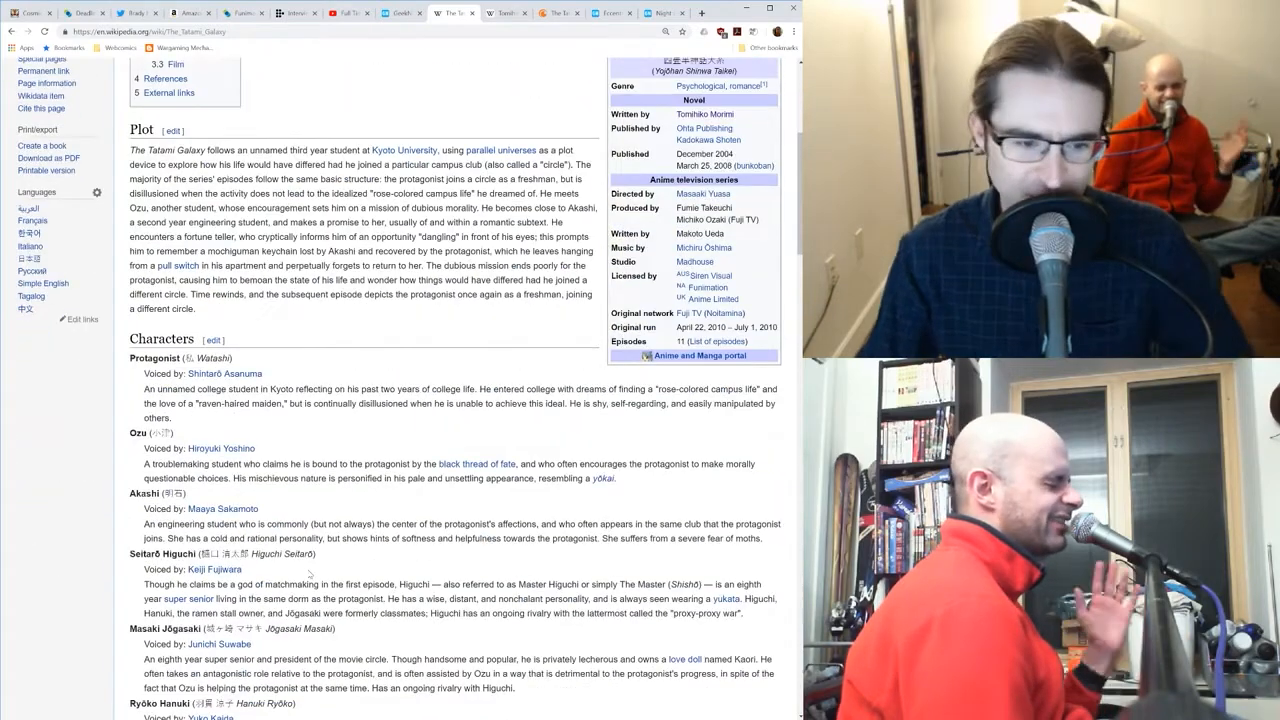
{"action": "scroll", "scroll_direction": "down", "scroll_amount": 3}
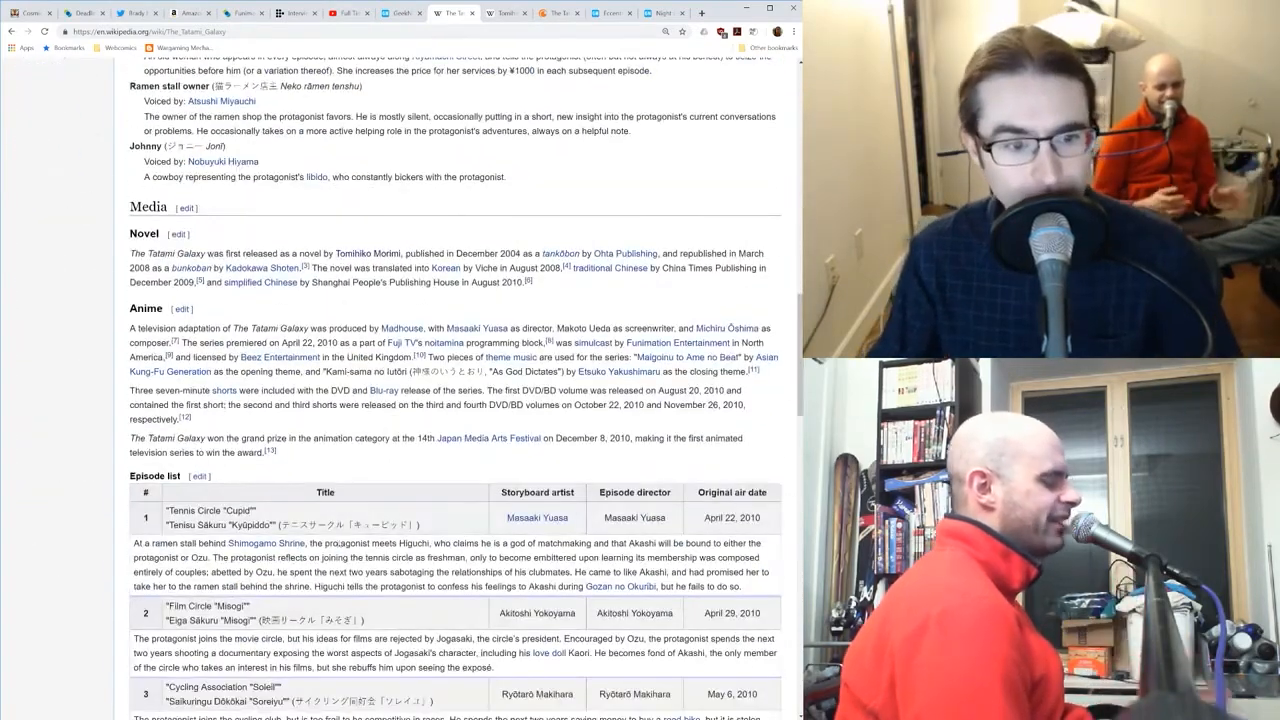
{"action": "scroll", "scroll_direction": "down", "scroll_amount": 3}
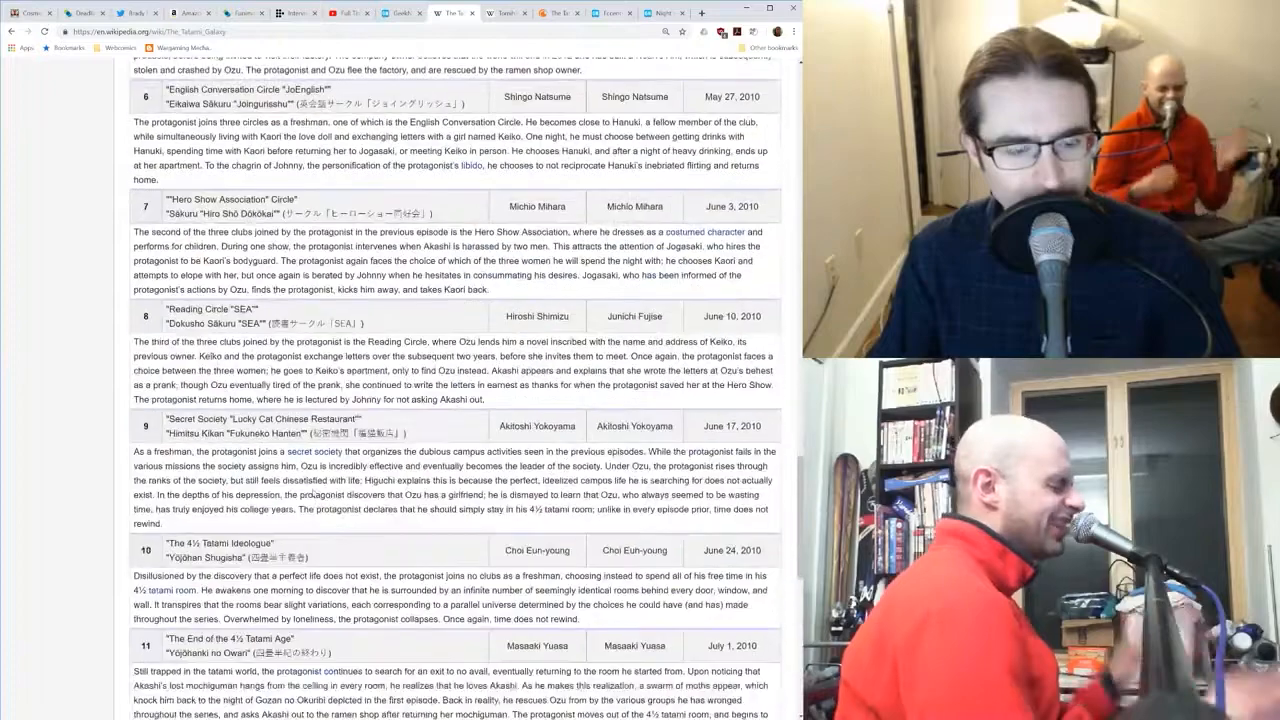
{"action": "scroll", "scroll_direction": "up", "scroll_amount": 3}
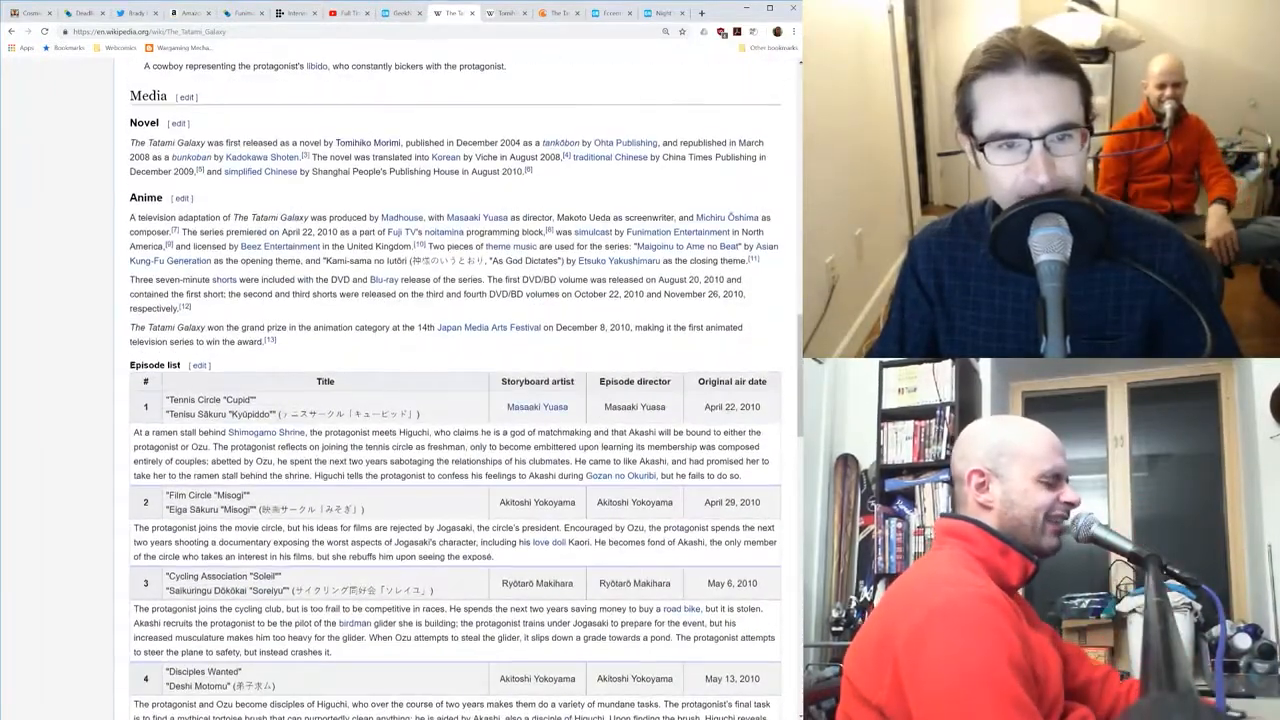
{"action": "scroll", "scroll_direction": "up", "scroll_amount": 3}
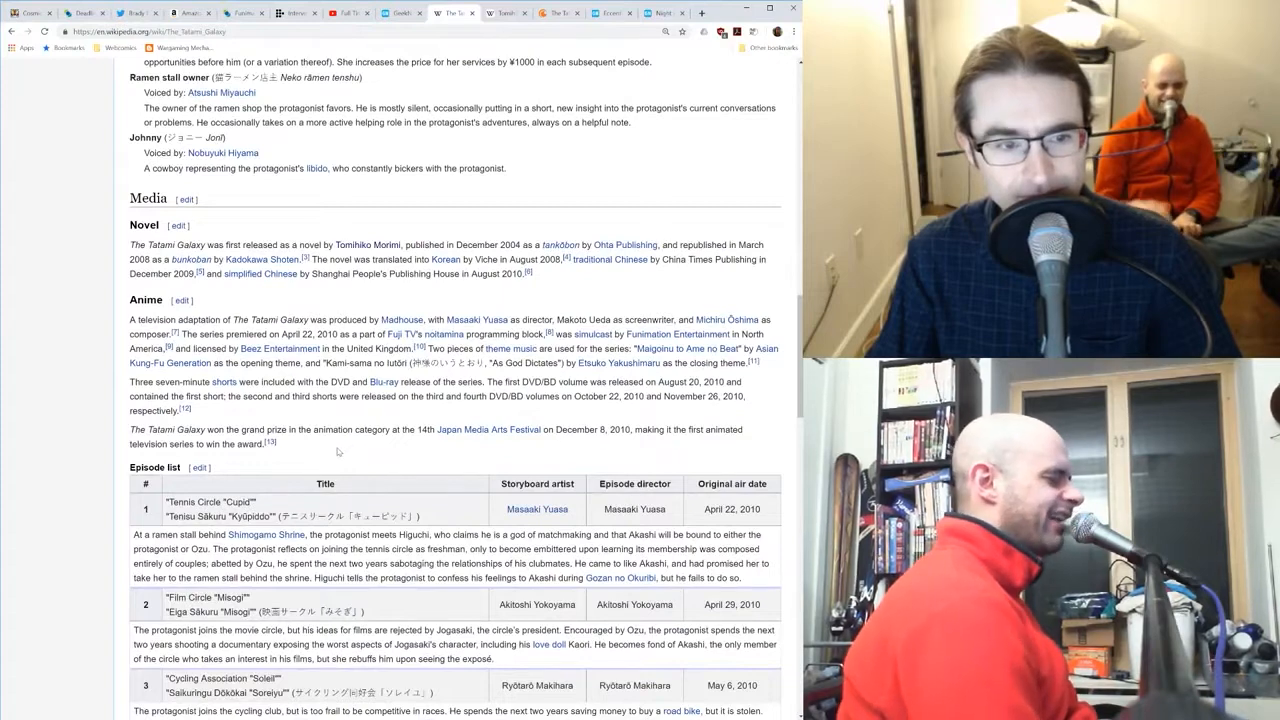